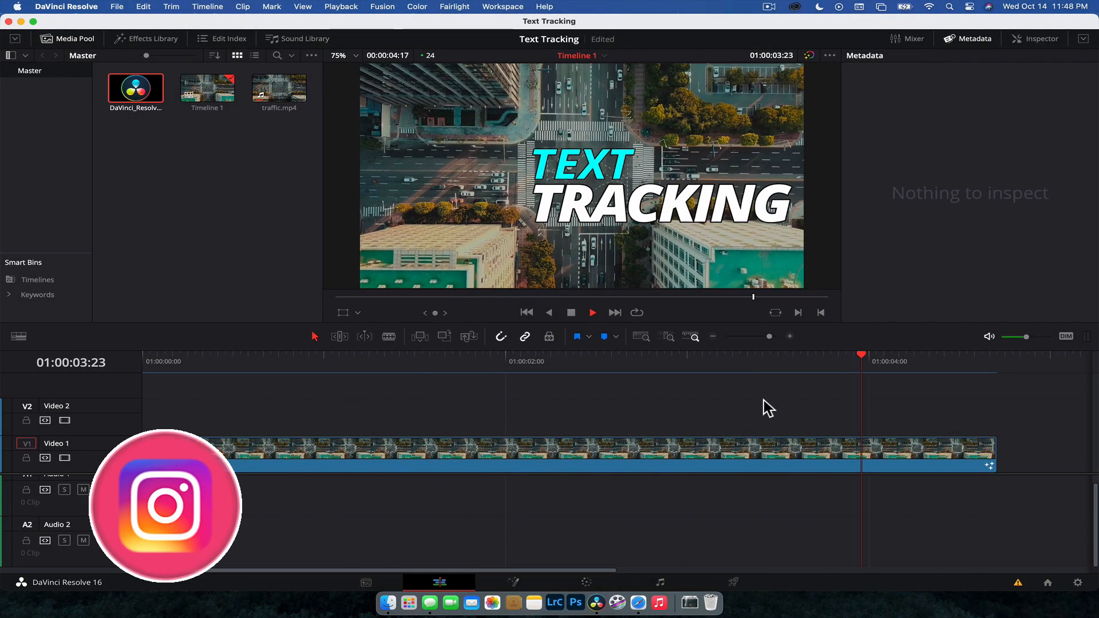
Place traffic.mp4 on Timeline 1 without audio, trimmed to about four and a half seconds
left_click(173, 363)
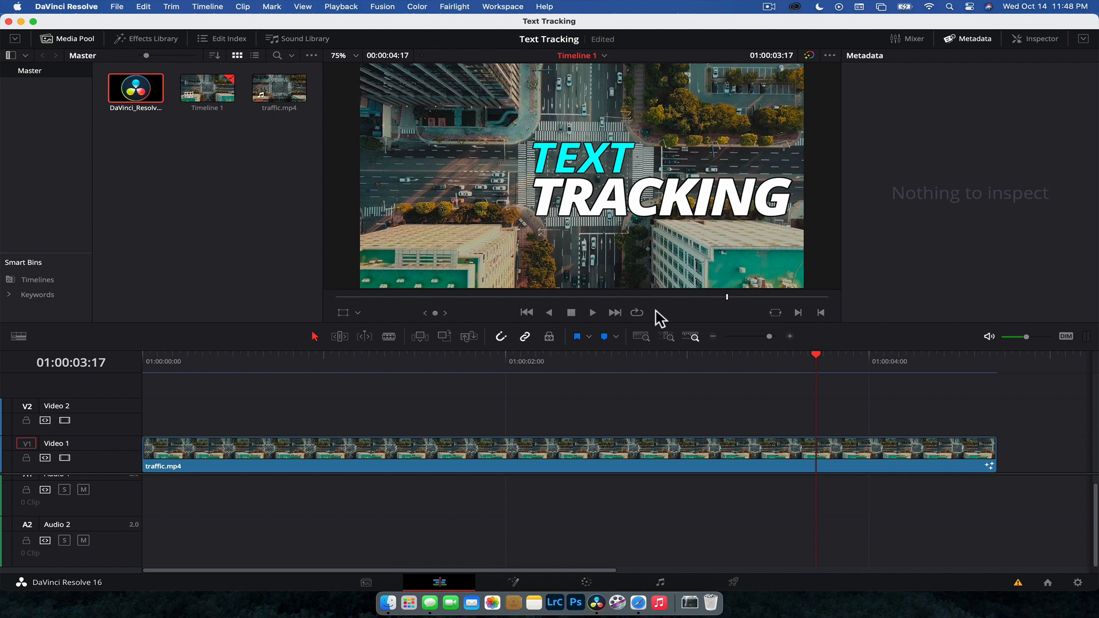
mouse_move(660, 340)
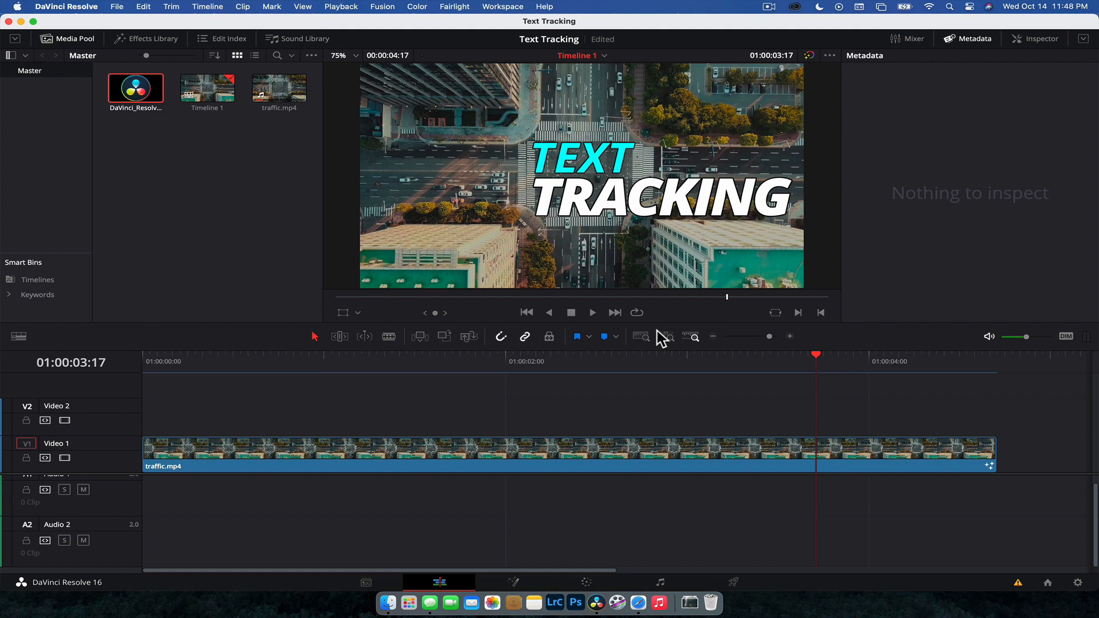
mouse_move(231, 397)
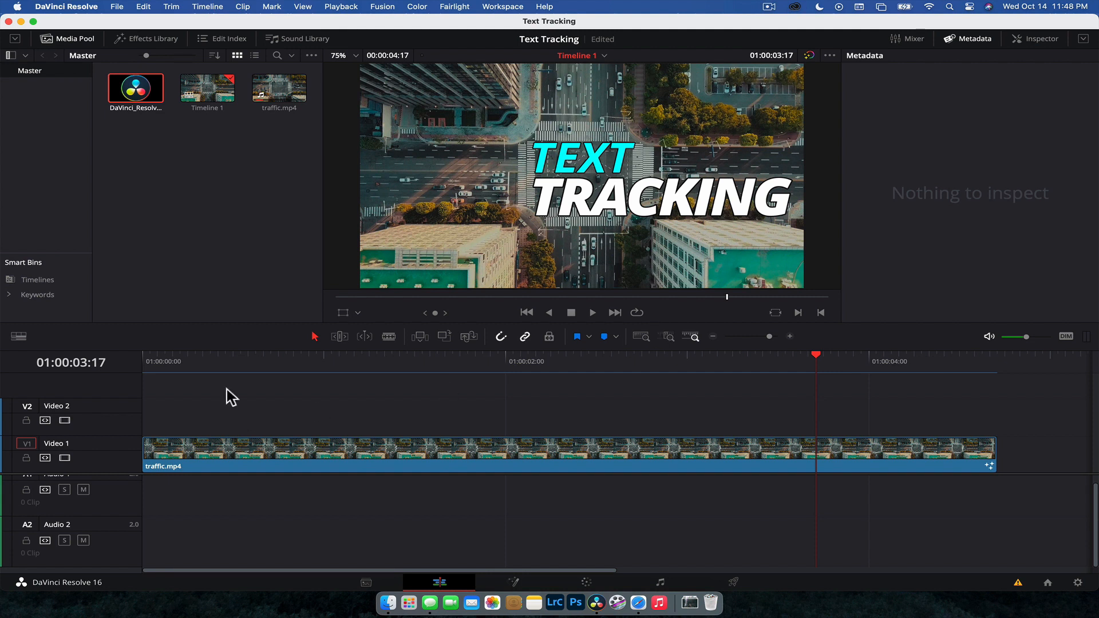
left_click(144, 361)
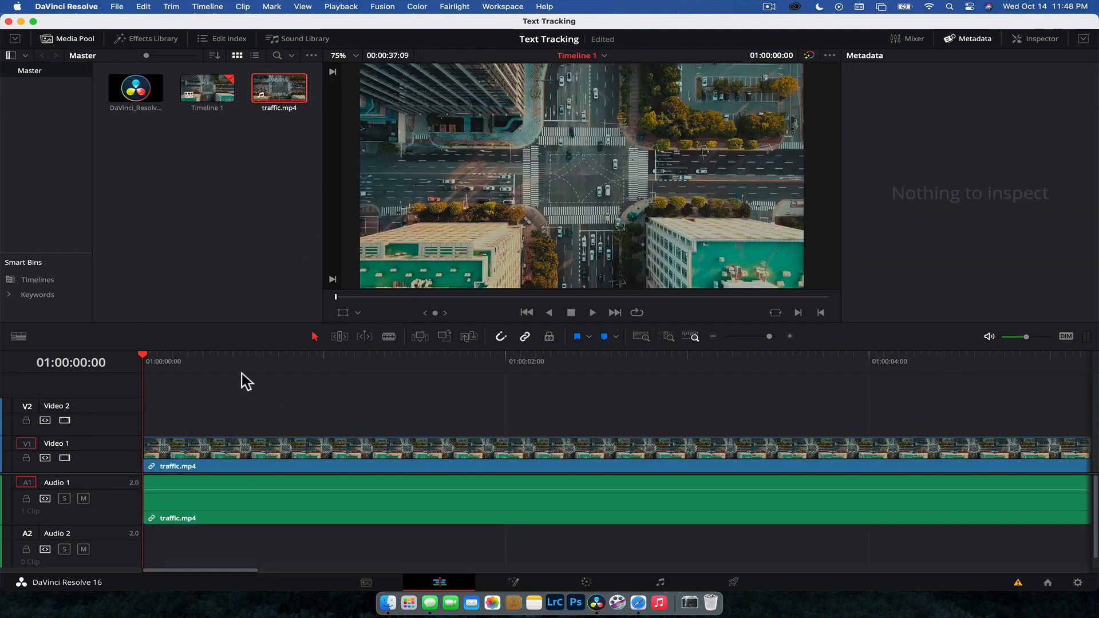
left_click(596, 355)
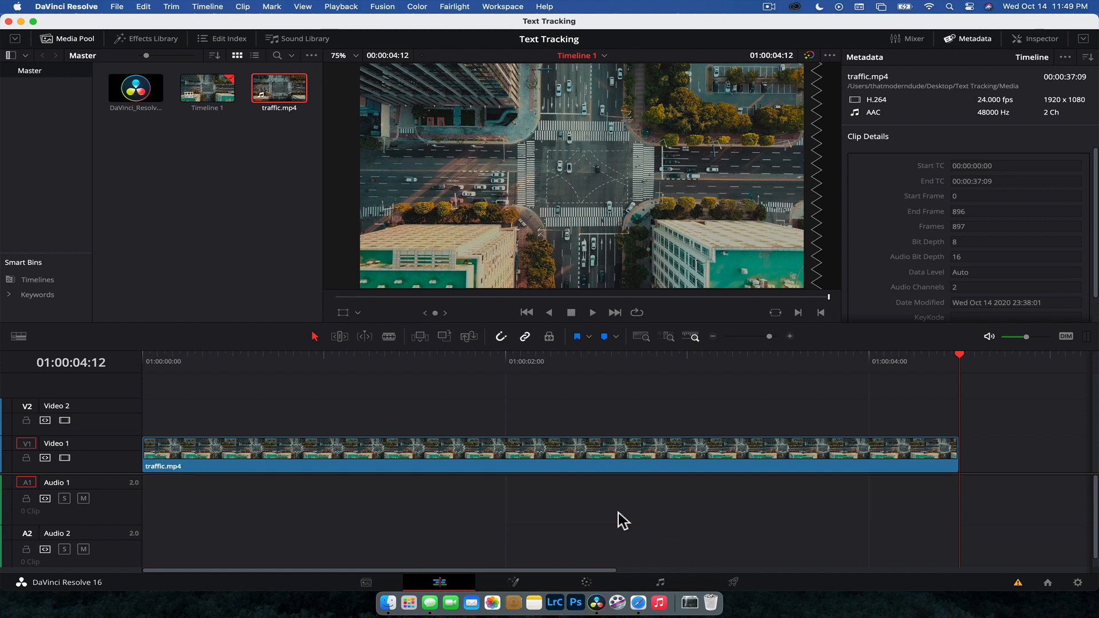
mouse_move(585, 371)
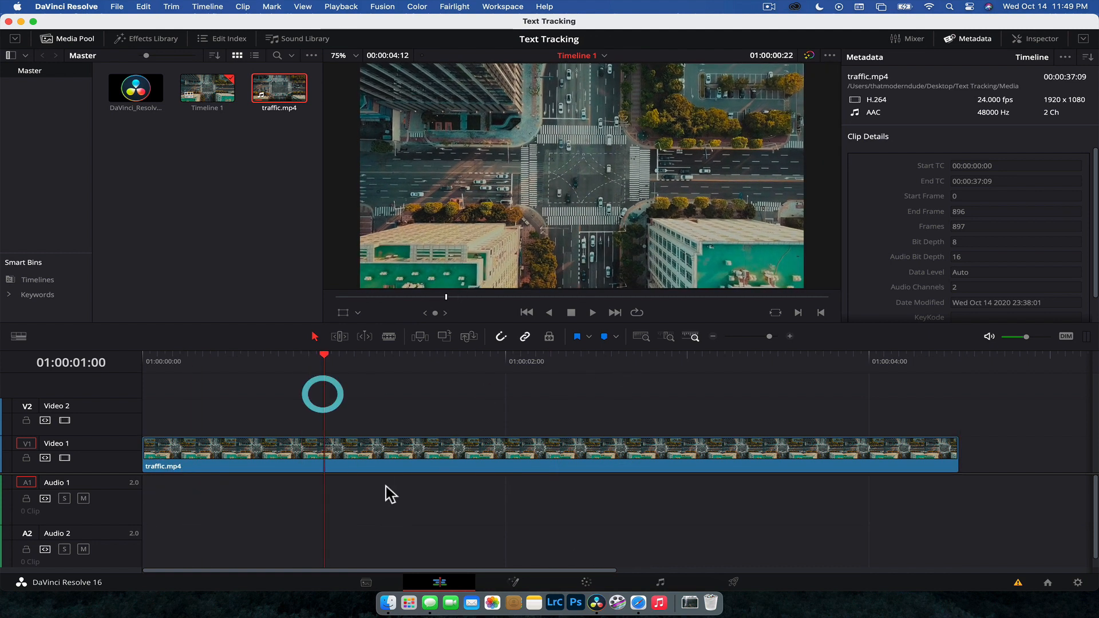
Switch to the Fusion page with the traffic clip's MediaIn-to-MediaOut graph shown
left_click(513, 583)
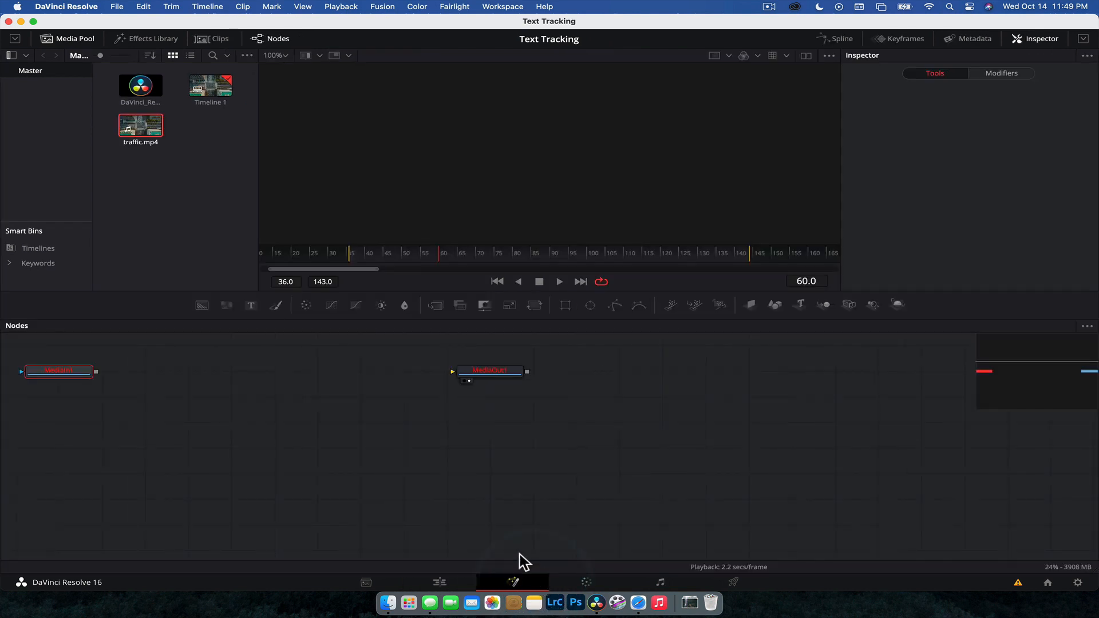
left_click(489, 370)
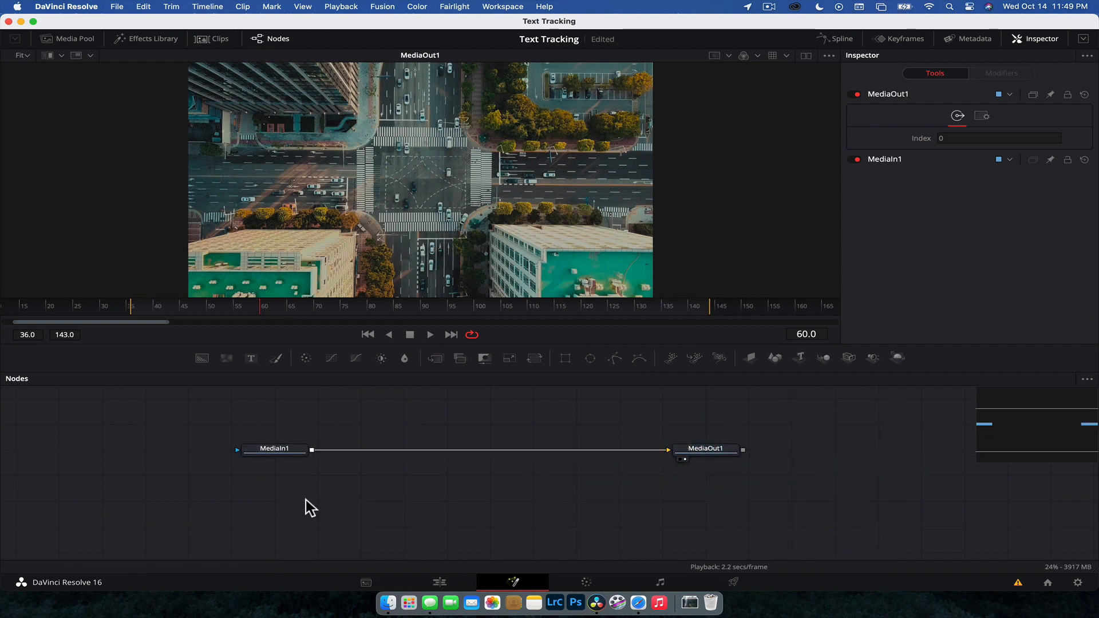
mouse_move(274, 450)
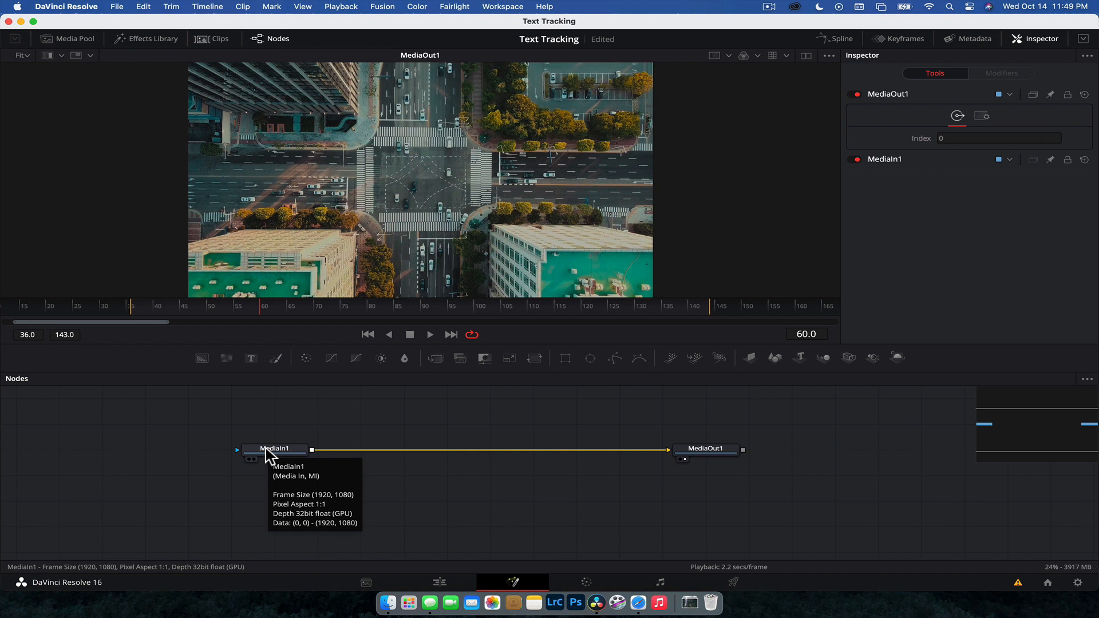
Rename the MediaIn1 node to TrafficClip
left_click(275, 449)
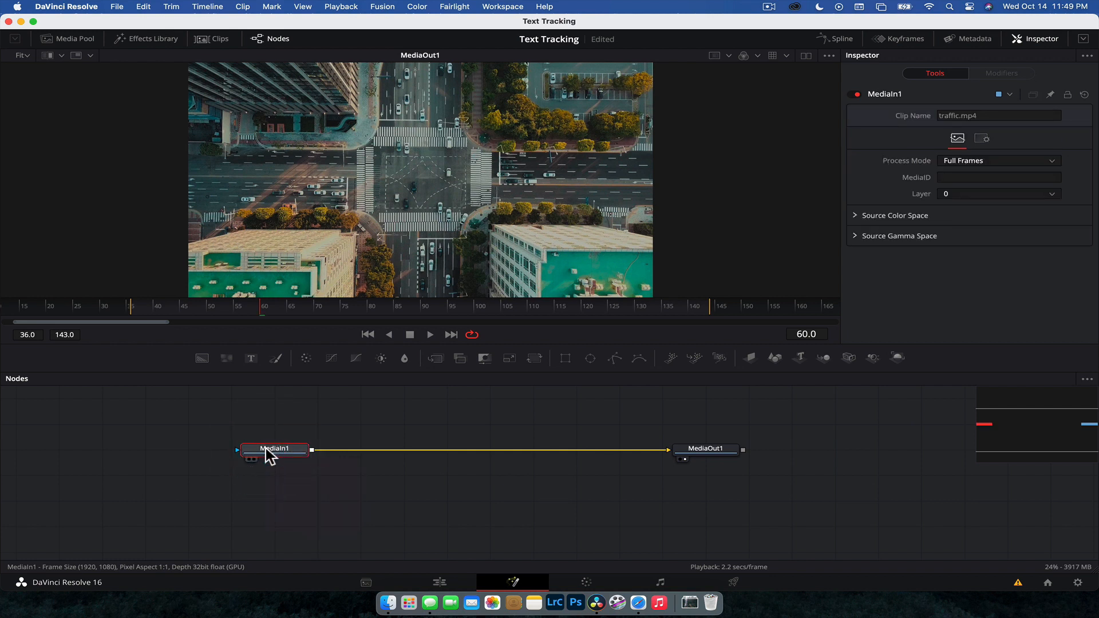
right_click(274, 449)
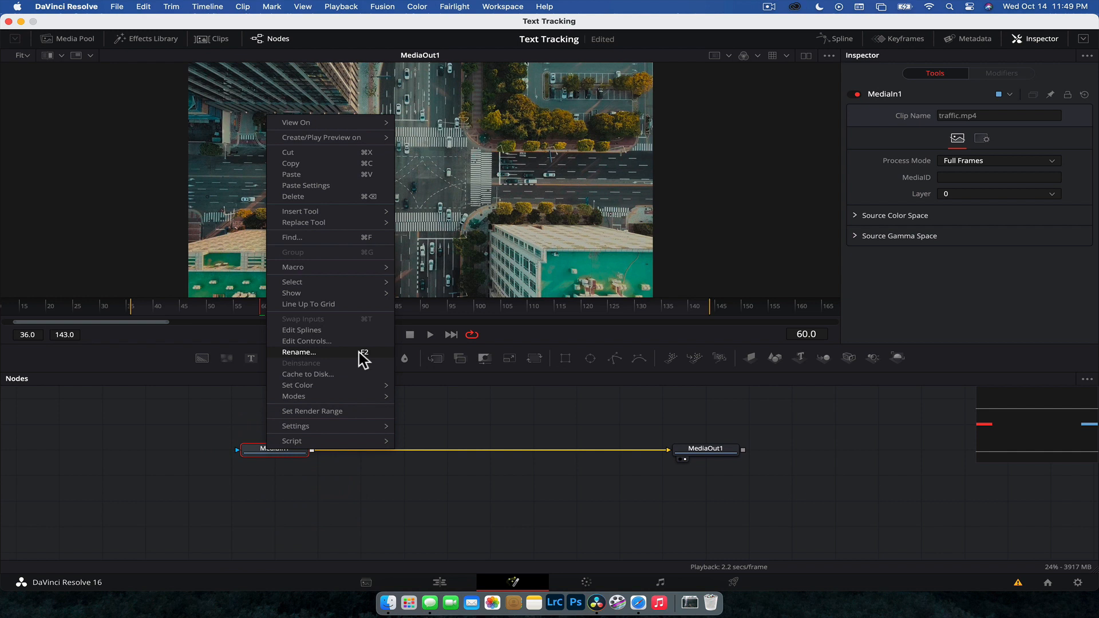
left_click(299, 351)
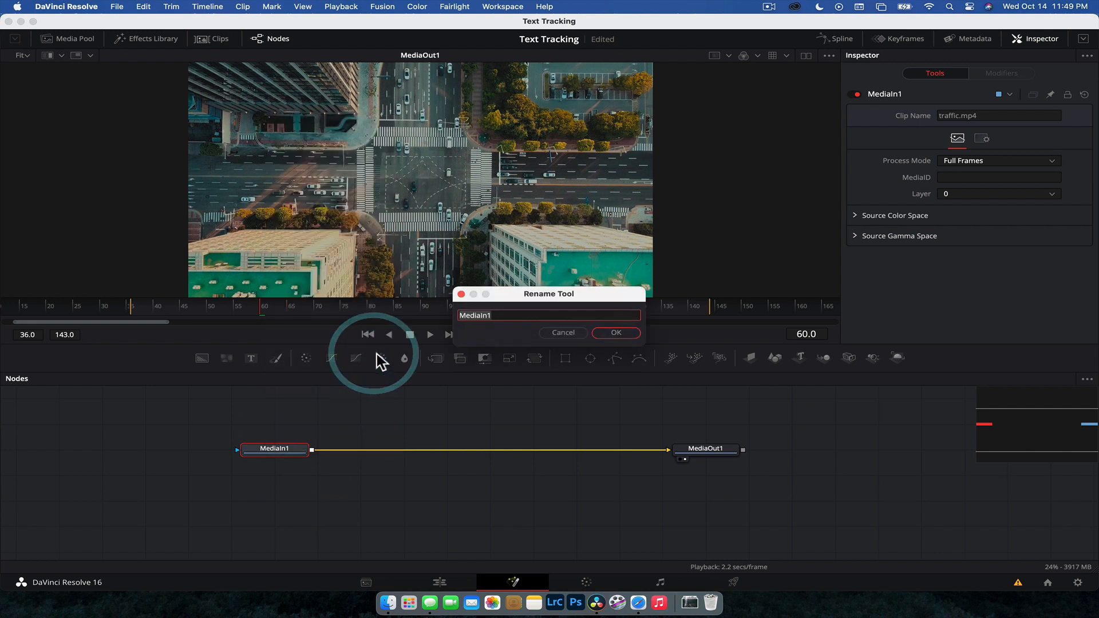
type("Traffic")
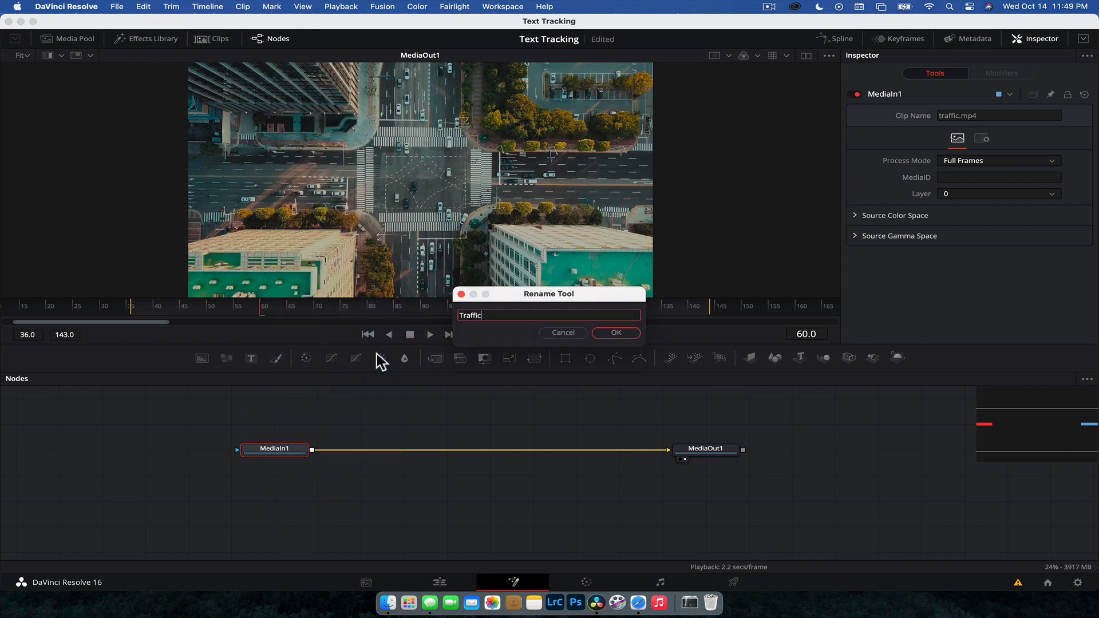
left_click(615, 334)
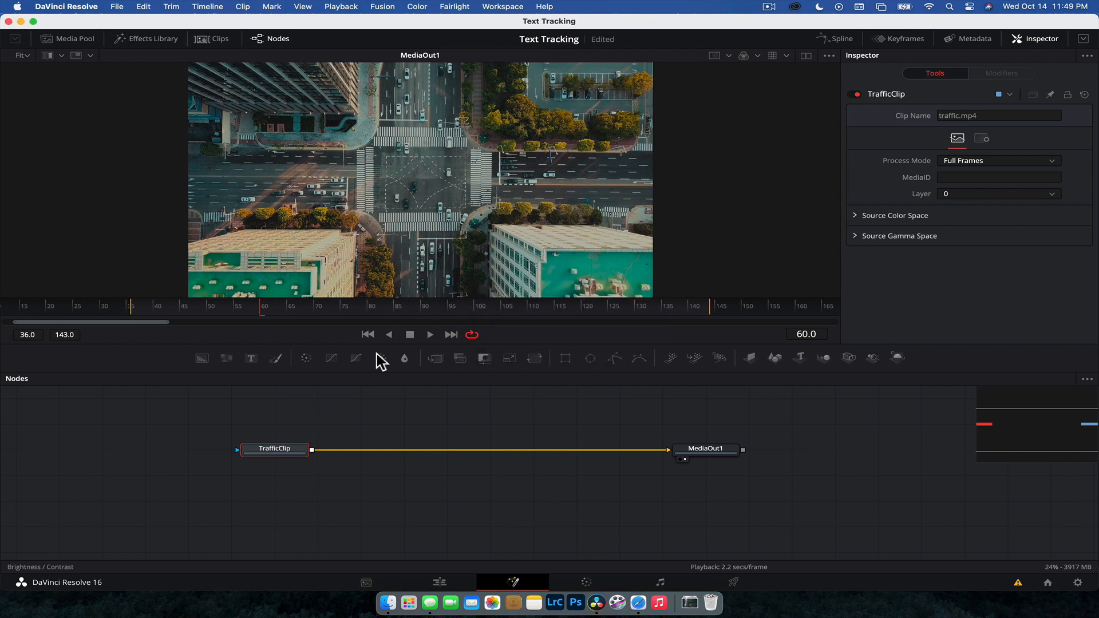
Box-select both nodes and move them lower in the node graph
left_click_drag(379, 363, 764, 502)
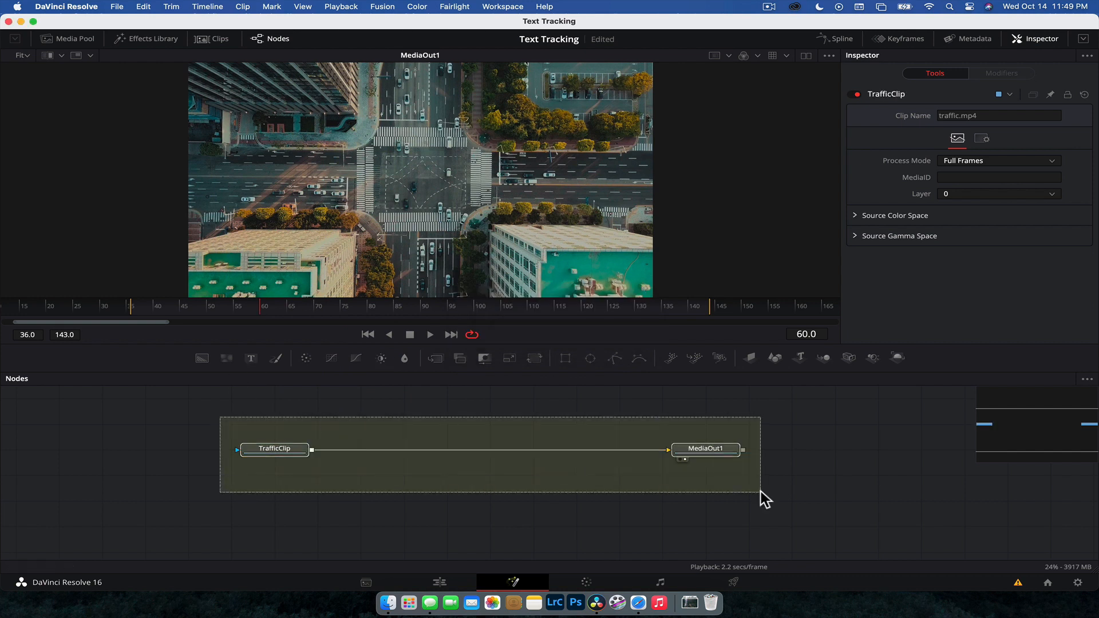
left_click(706, 449)
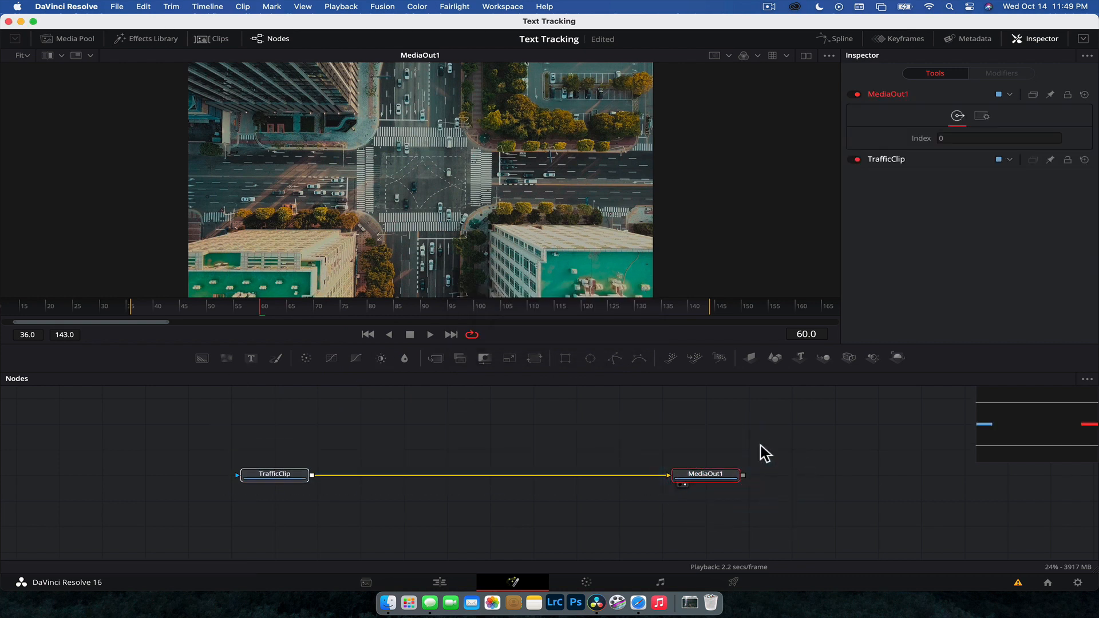
mouse_move(459, 482)
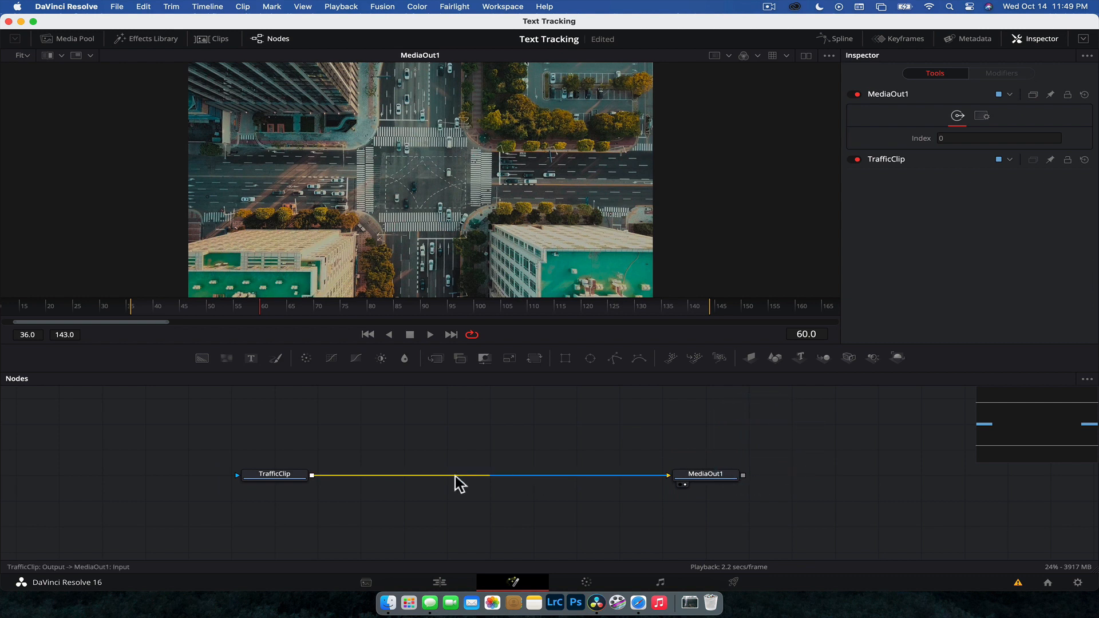
Scrub through the footage, then return the playhead to frame 36 and deselect the node
left_click(231, 474)
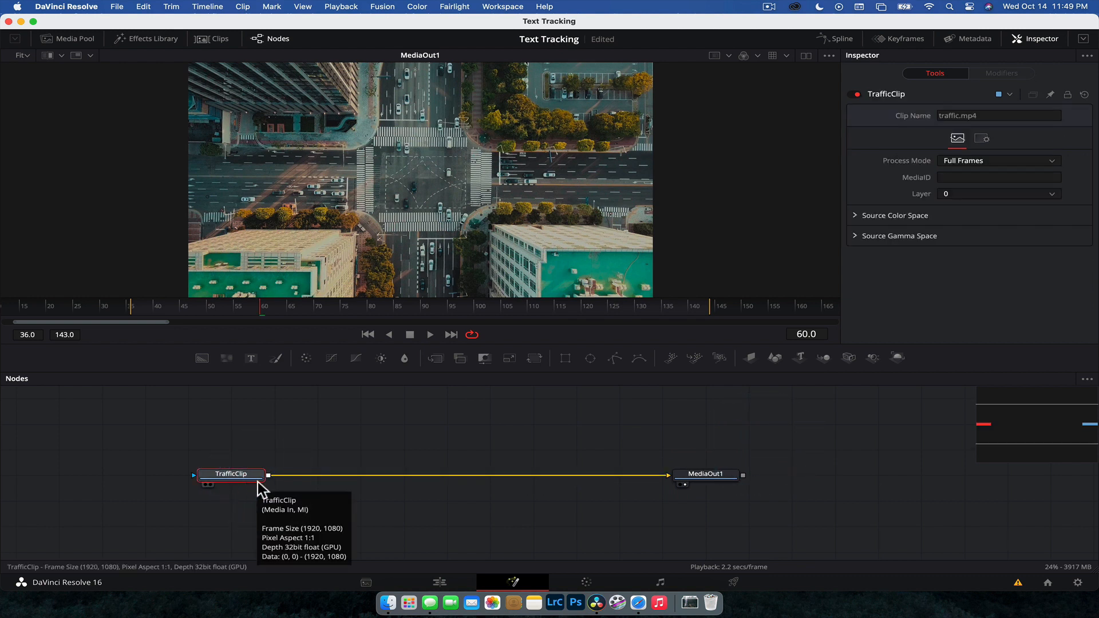
mouse_move(498, 448)
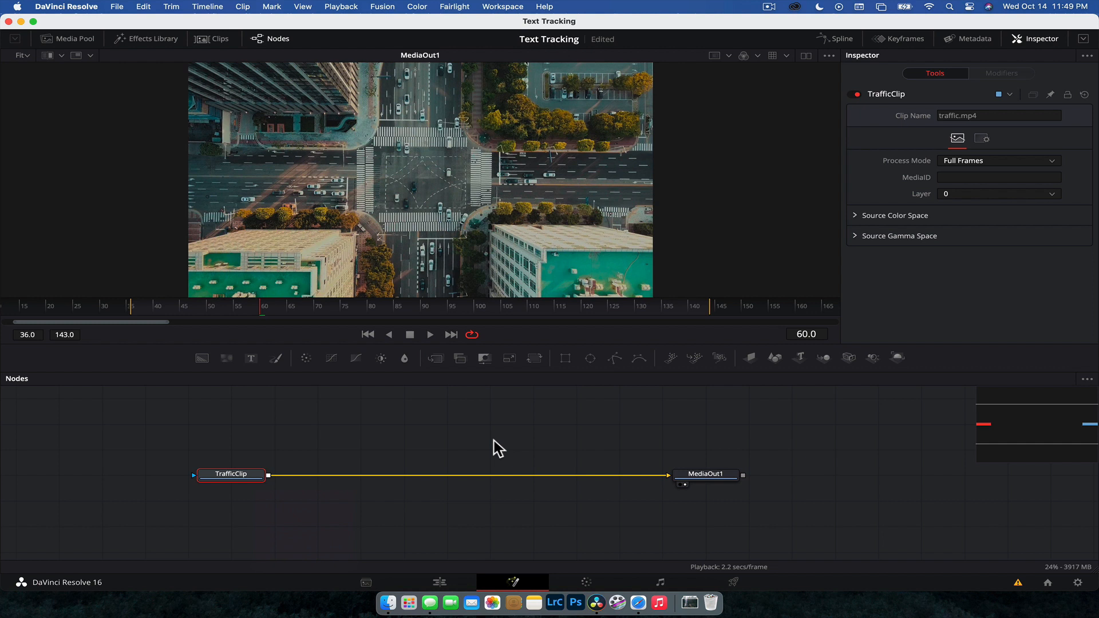
mouse_move(435, 158)
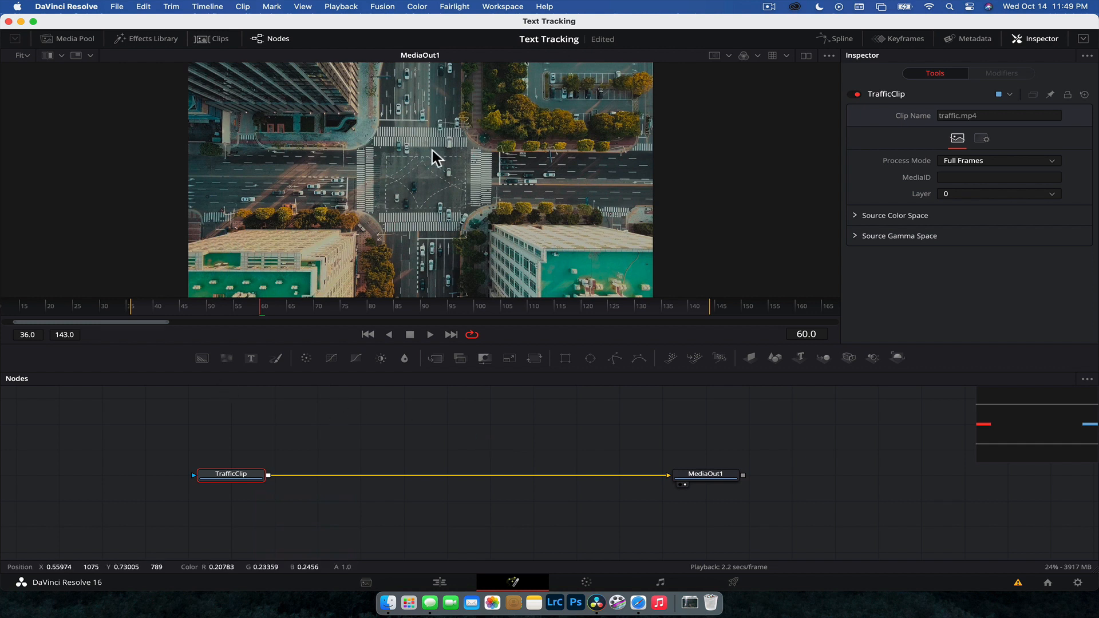
mouse_move(343, 227)
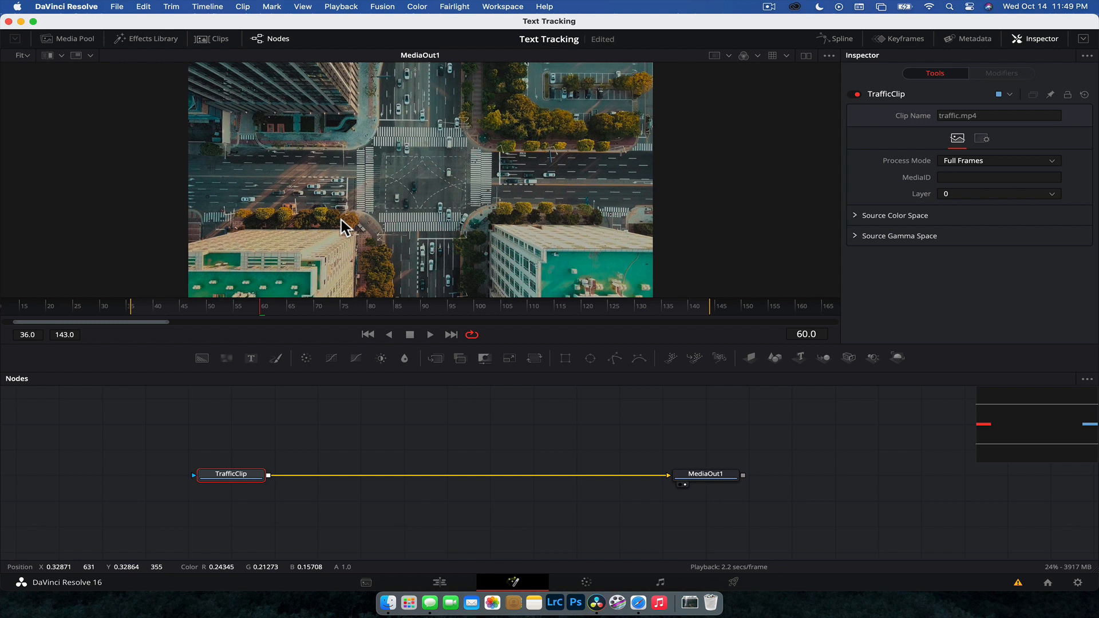
left_click(158, 307)
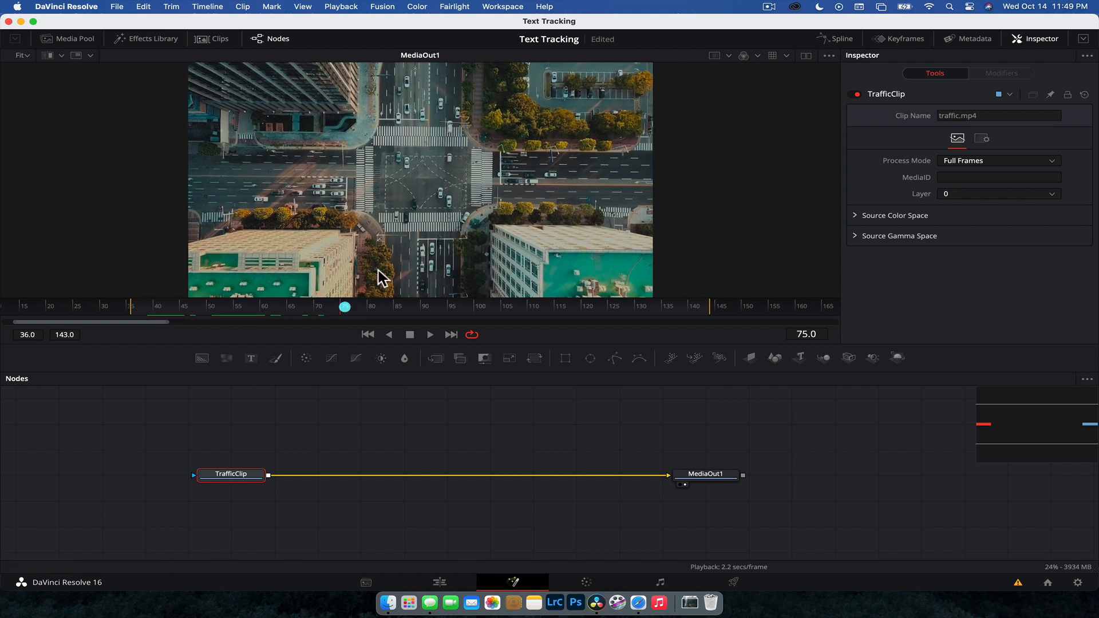
mouse_move(417, 115)
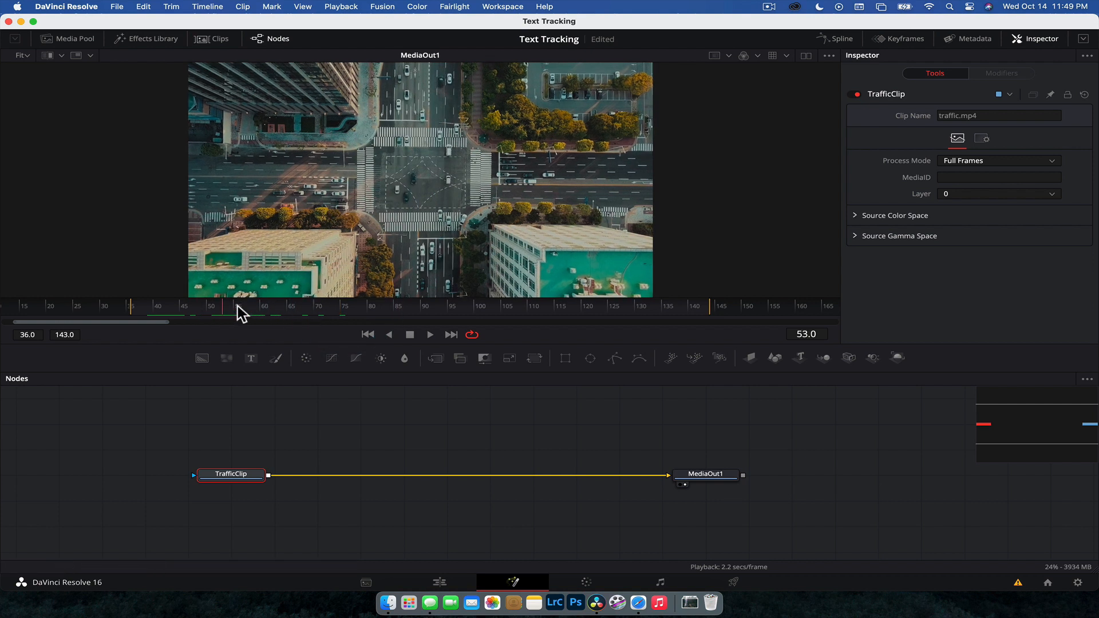
left_click(532, 306)
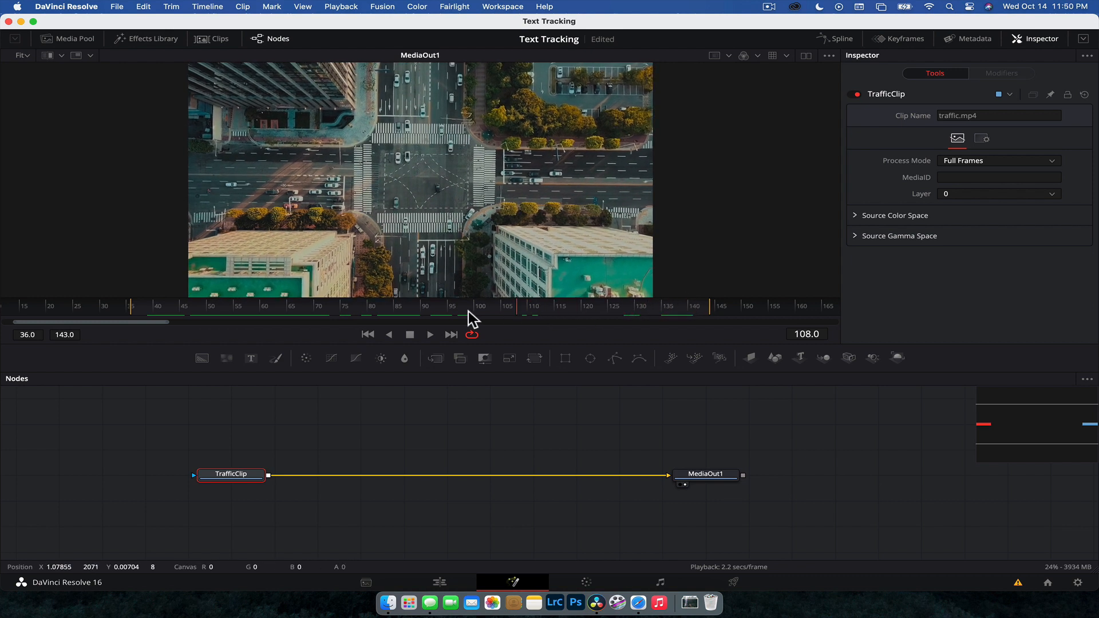
left_click(130, 323)
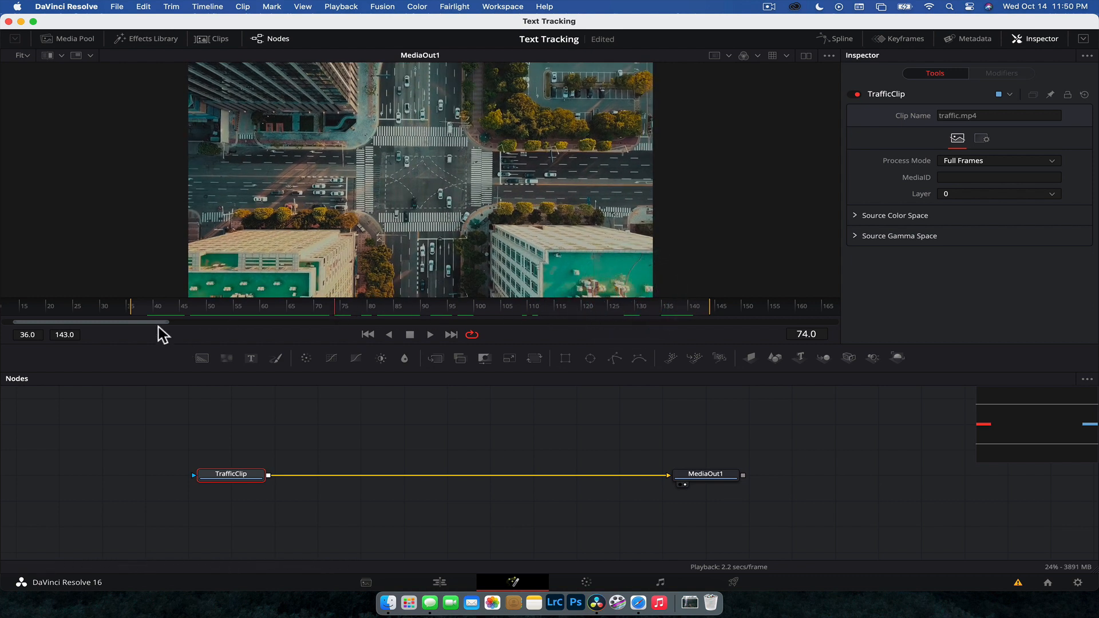
left_click(131, 306)
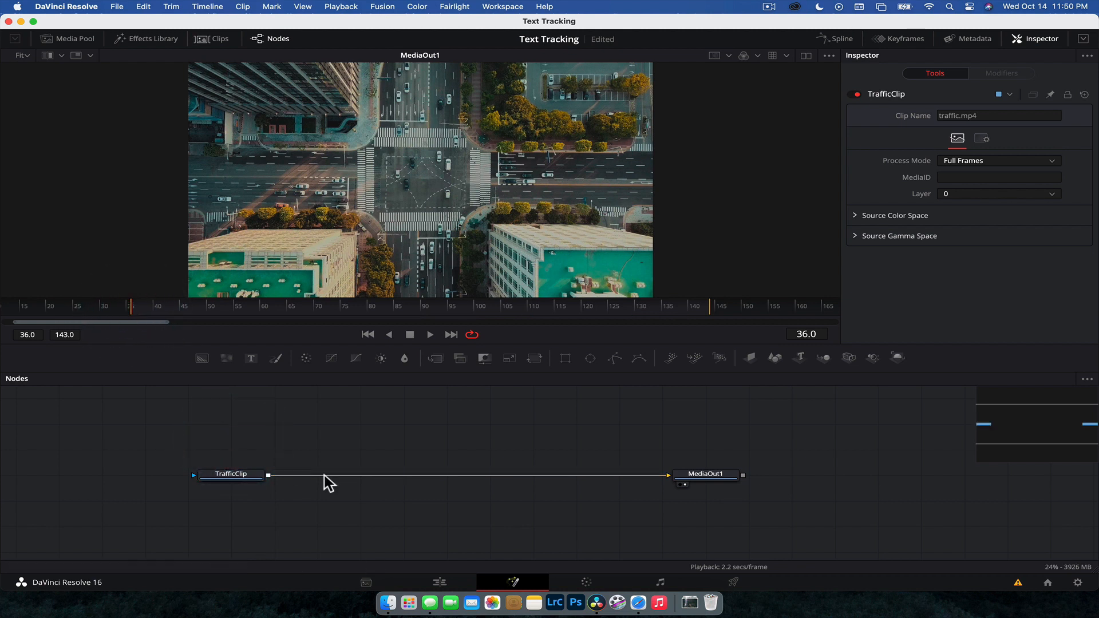
Add a Tracker node after TrafficClip via the Select Tool search for 'tracker'
left_click(231, 475)
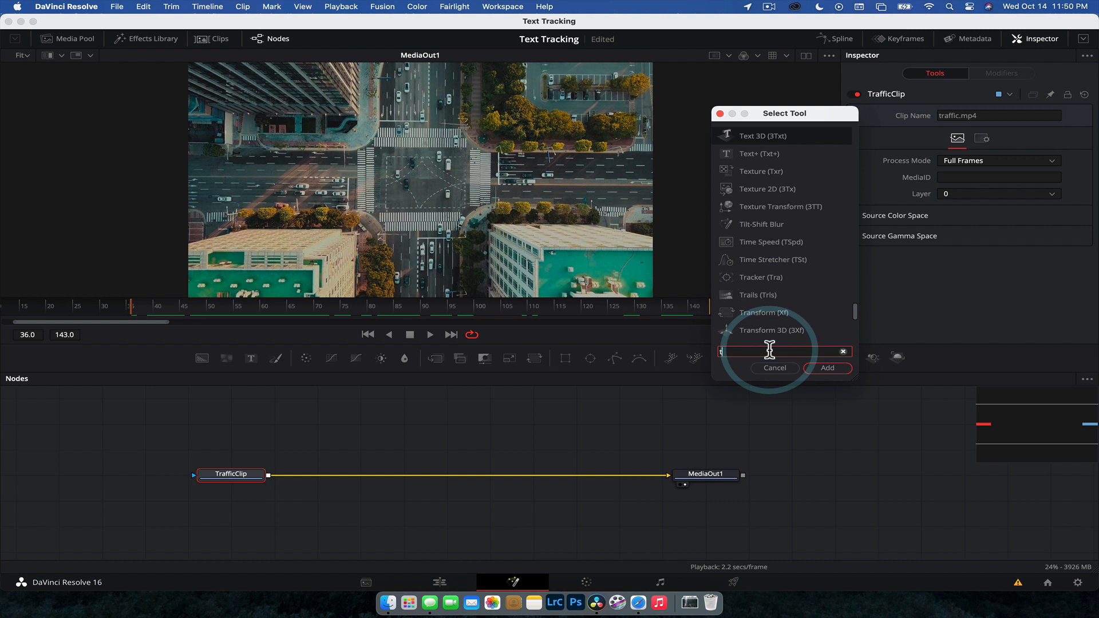
type("tracker")
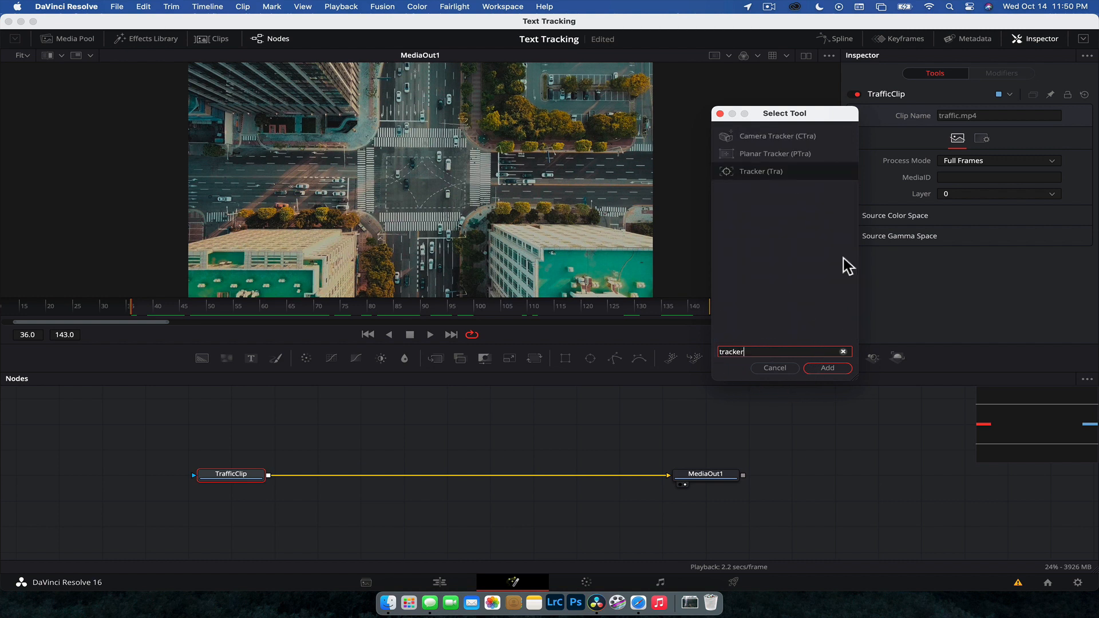
mouse_move(851, 158)
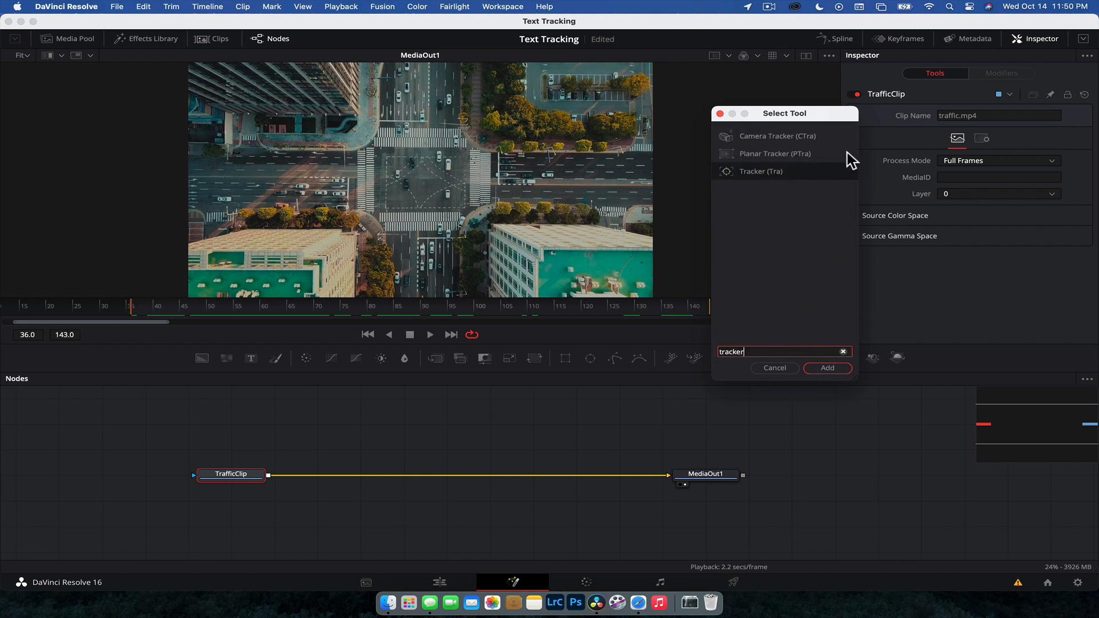
mouse_move(813, 148)
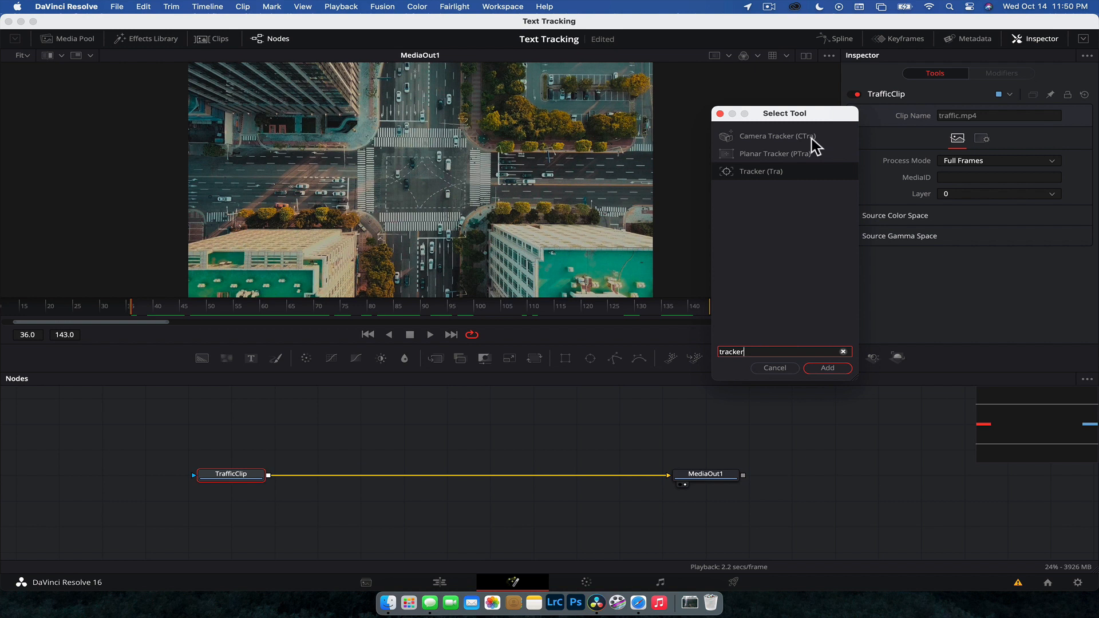
mouse_move(792, 162)
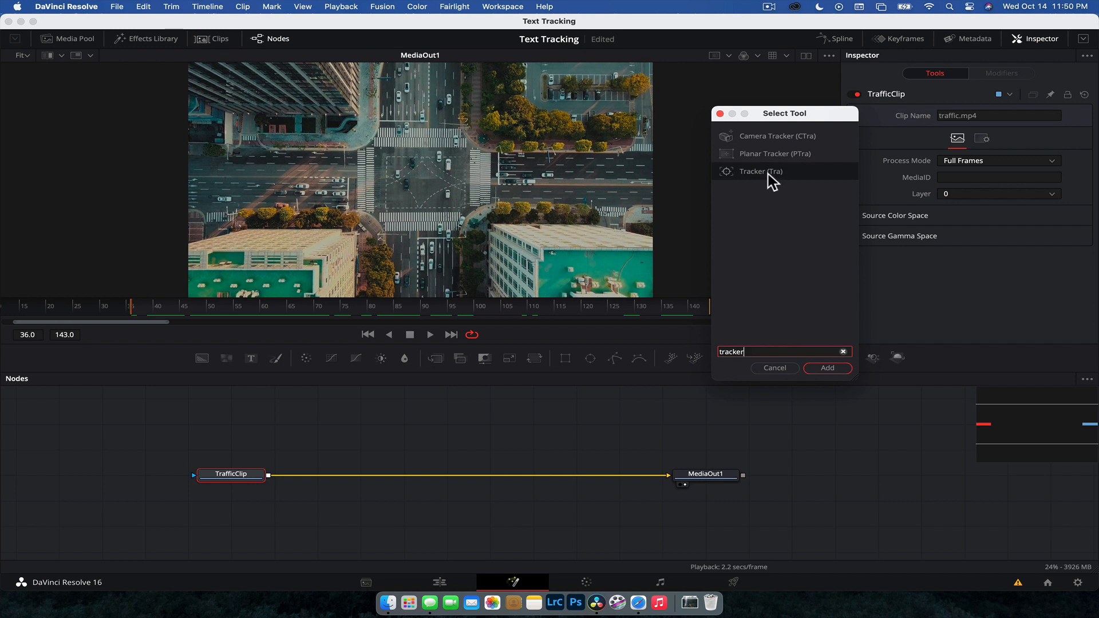
left_click(827, 368)
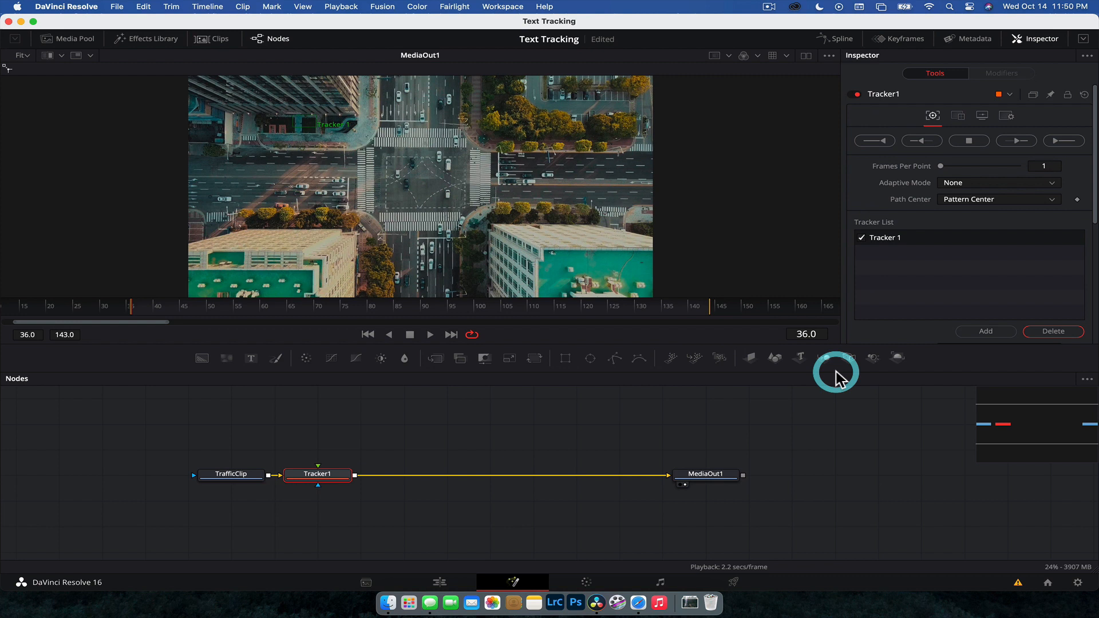
Center Tracker1 on the connection line and reopen the Inspector at full height
left_click_drag(318, 475, 403, 475)
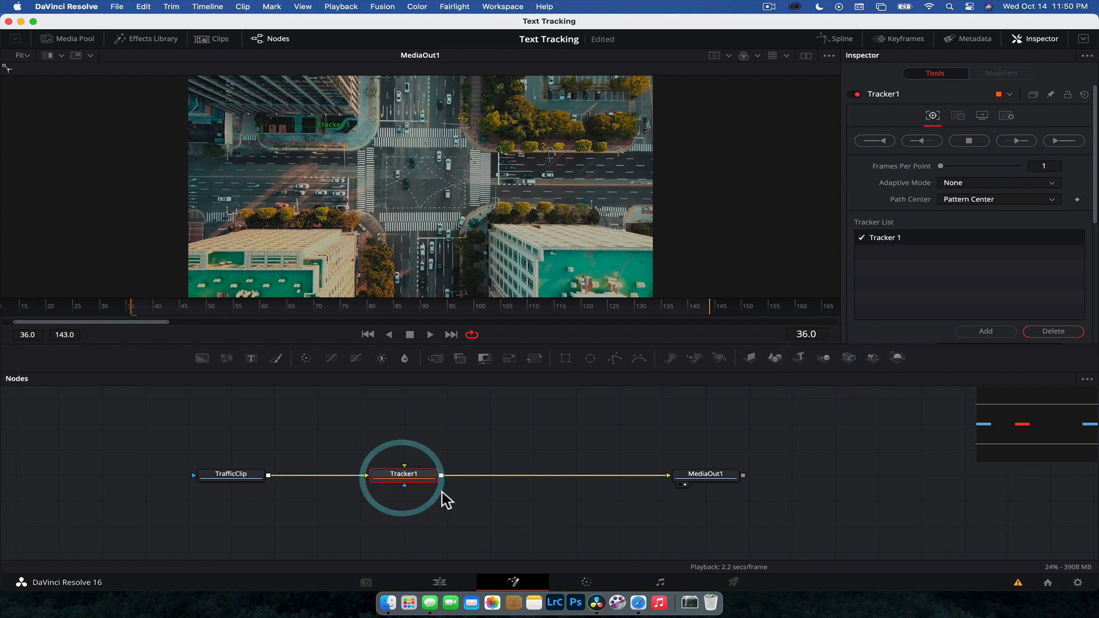
left_click_drag(403, 474, 361, 474)
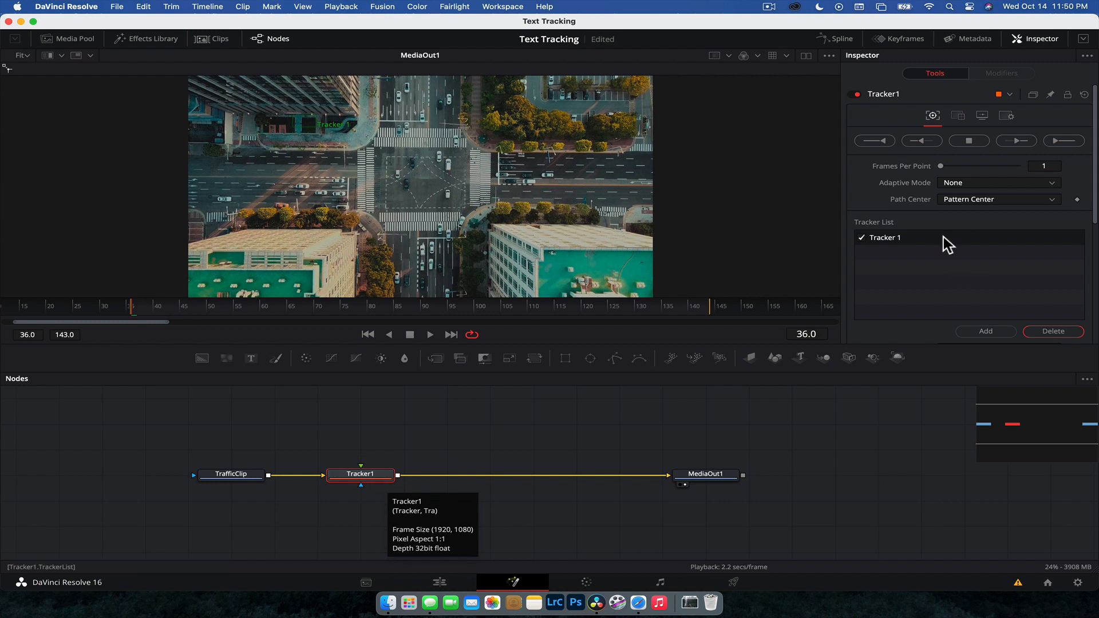
mouse_move(895, 67)
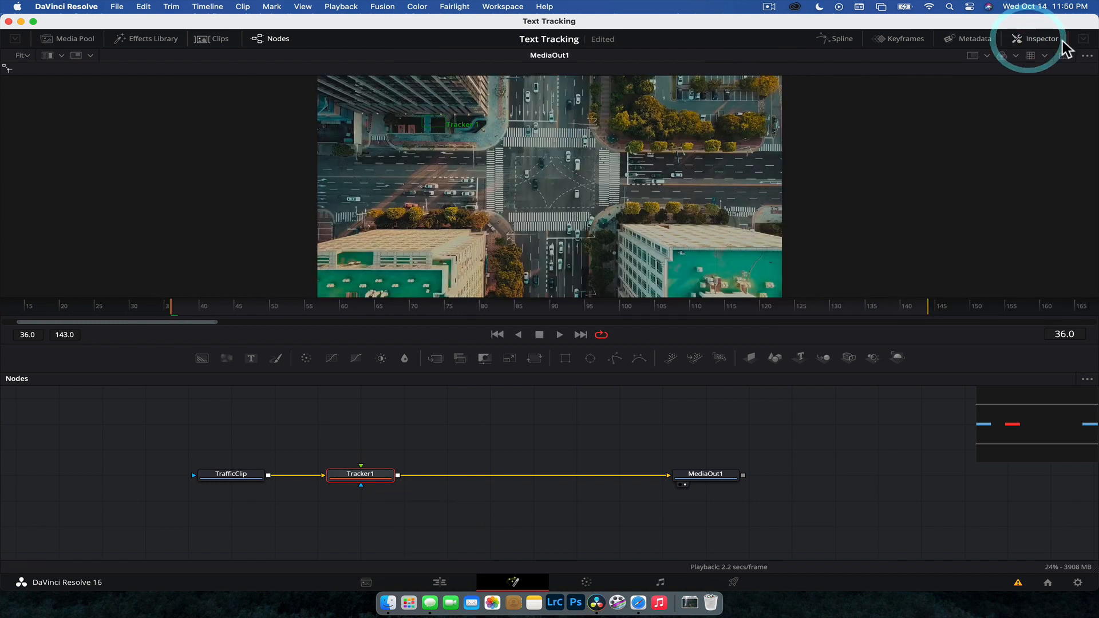
left_click(1045, 39)
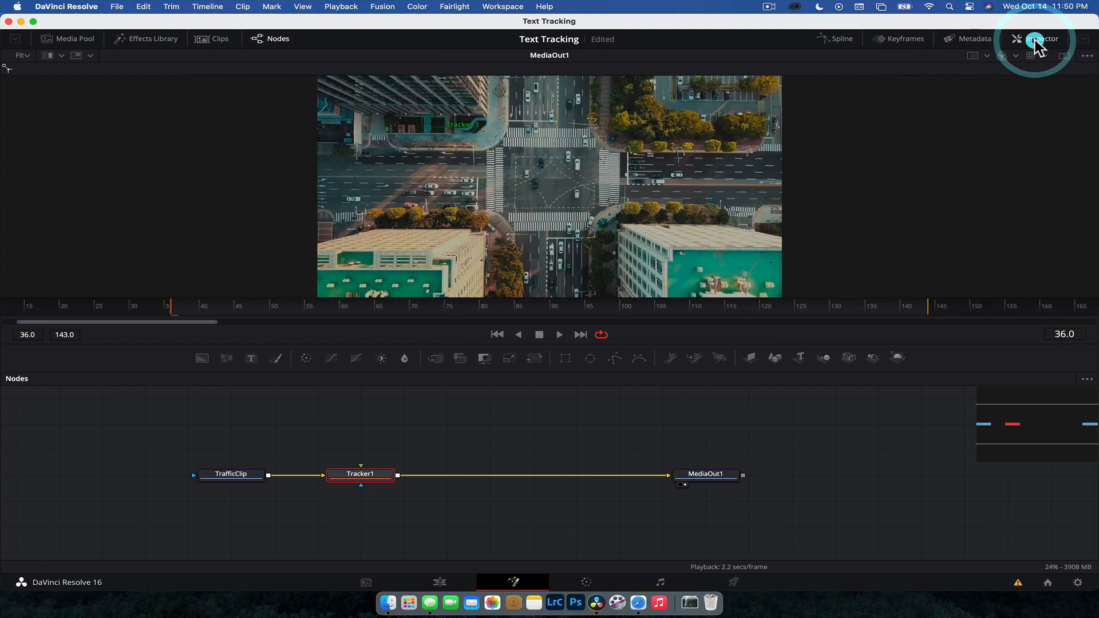
left_click(1040, 39)
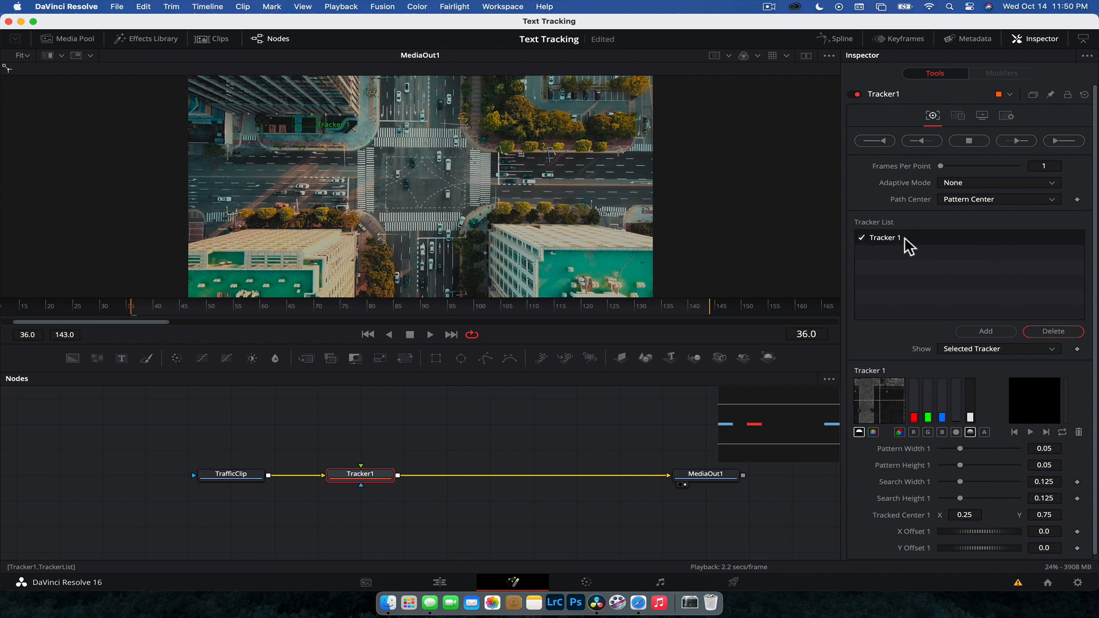
mouse_move(333, 140)
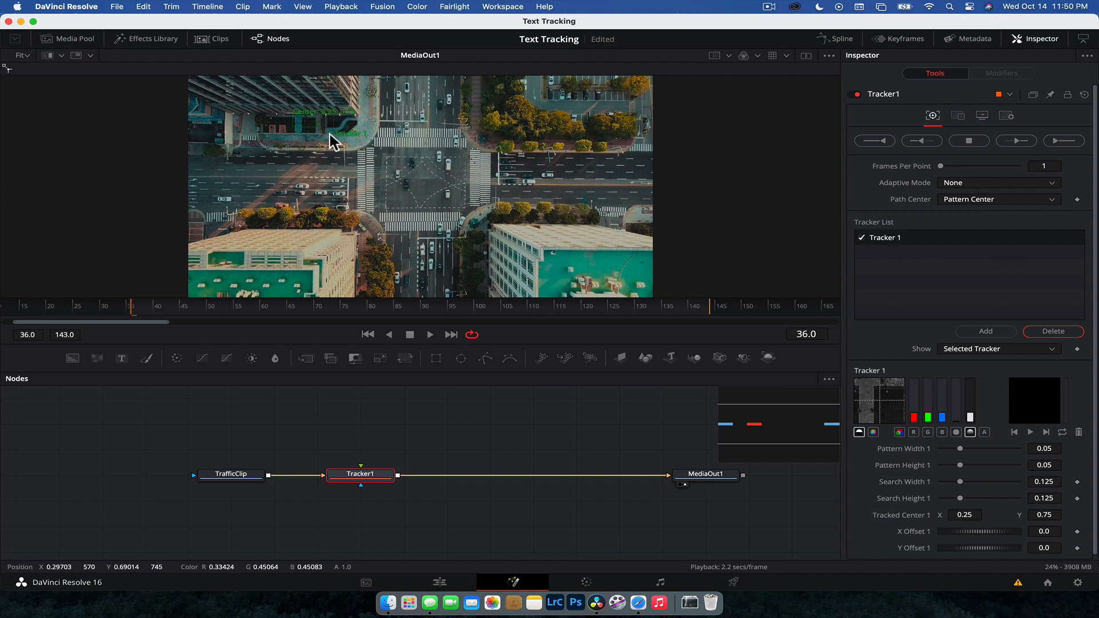
mouse_move(294, 137)
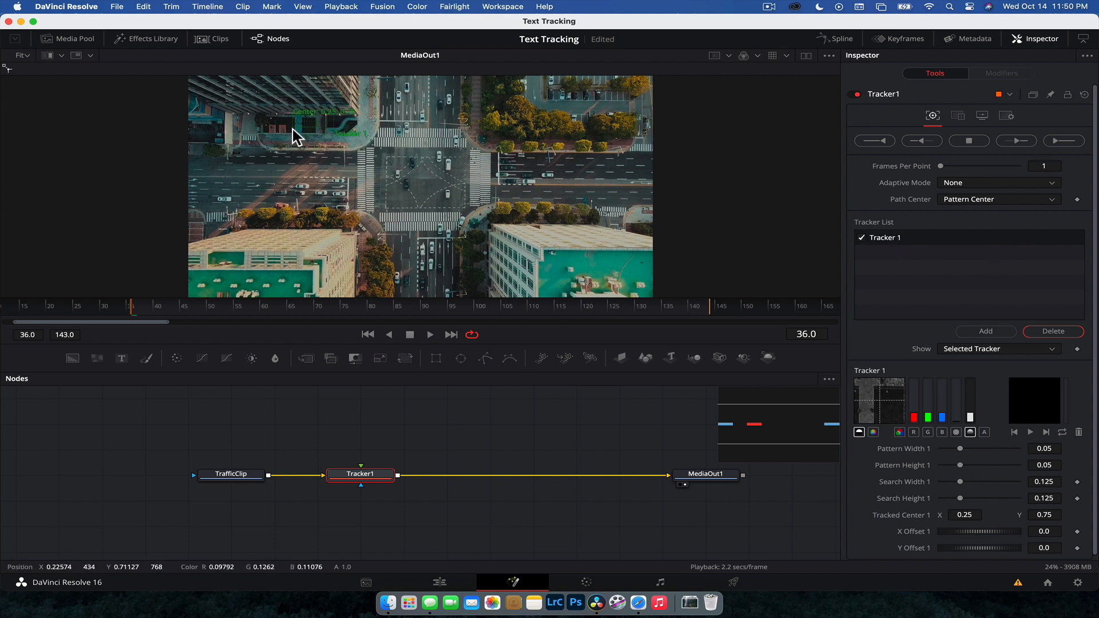
mouse_move(319, 135)
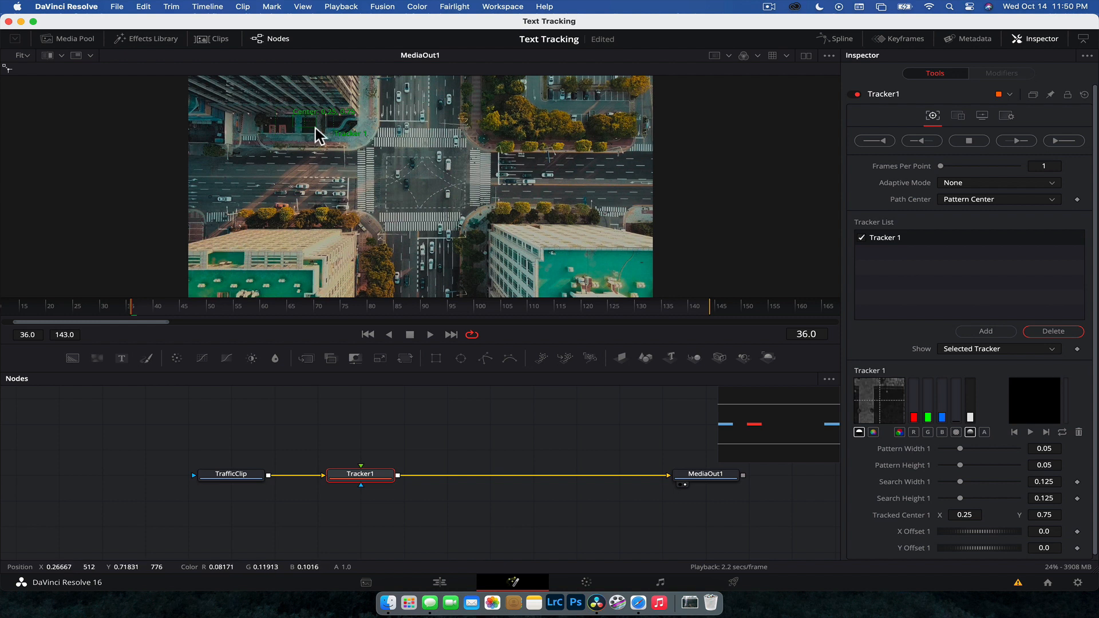
mouse_move(329, 149)
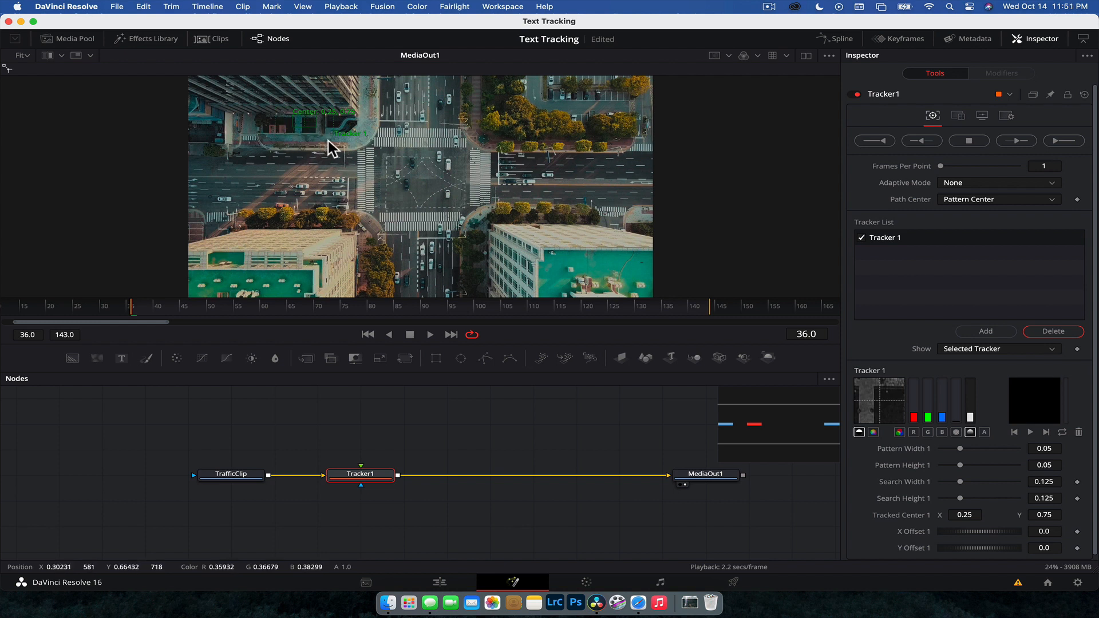
mouse_move(304, 130)
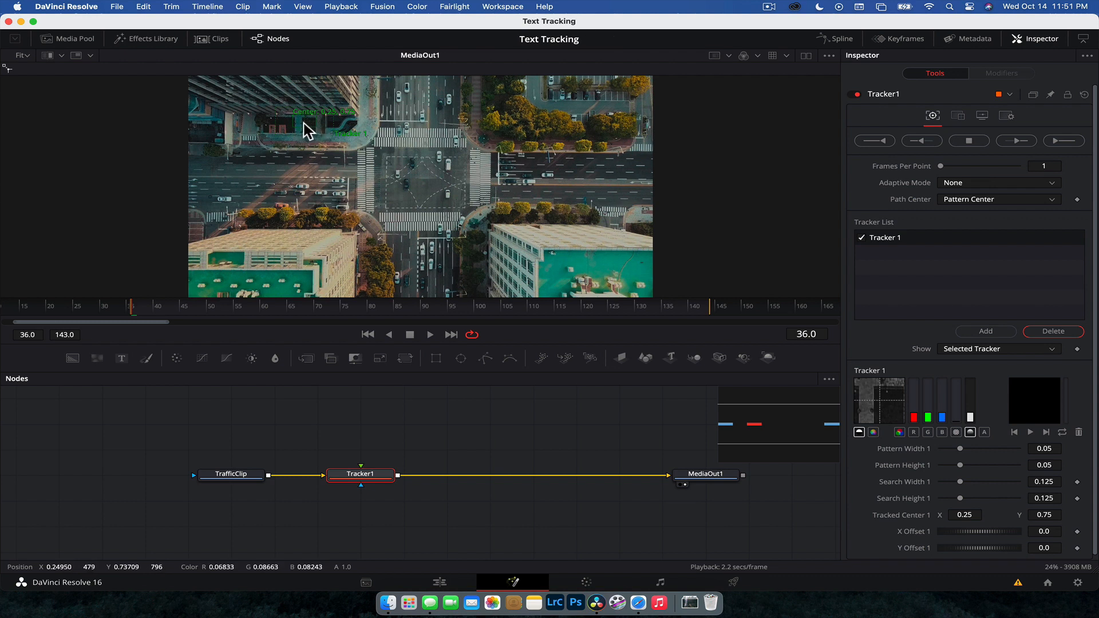
mouse_move(324, 139)
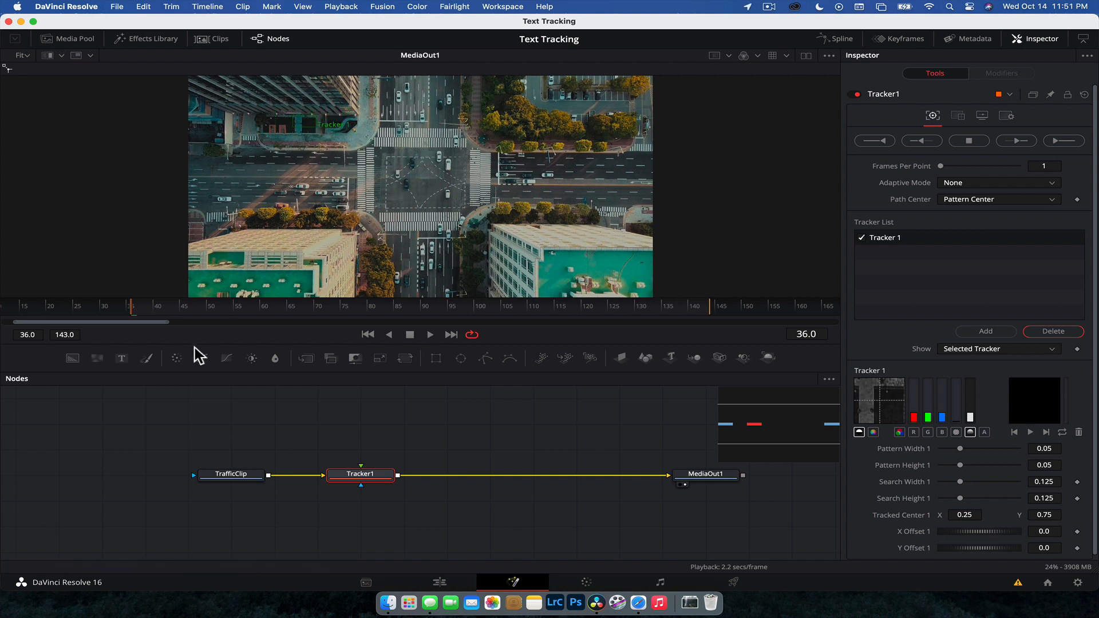
mouse_move(297, 260)
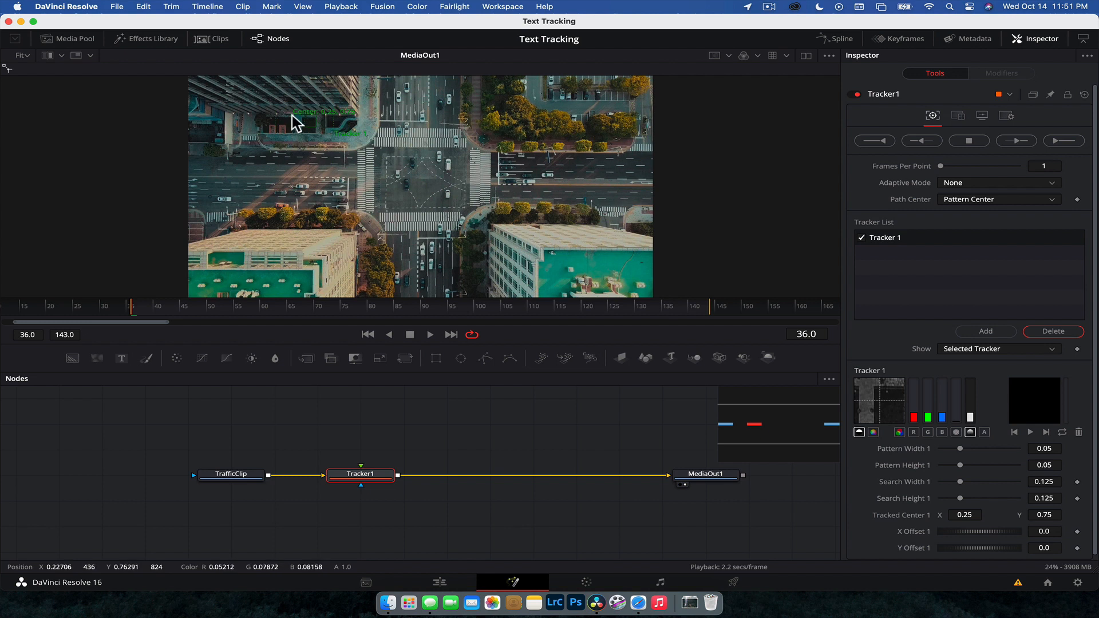
mouse_move(296, 125)
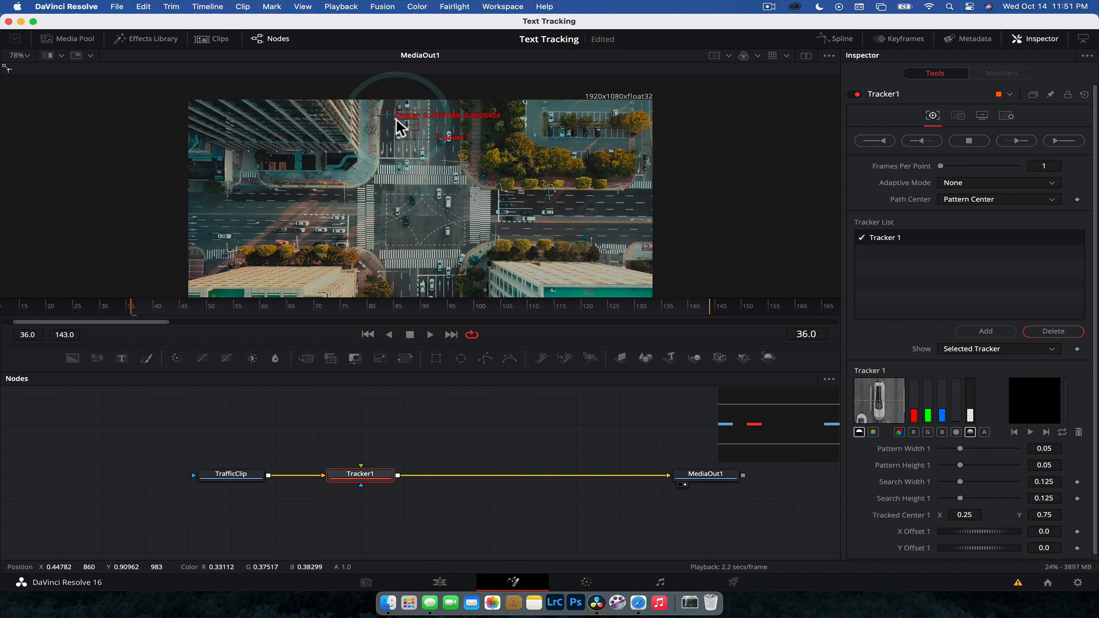
mouse_move(417, 137)
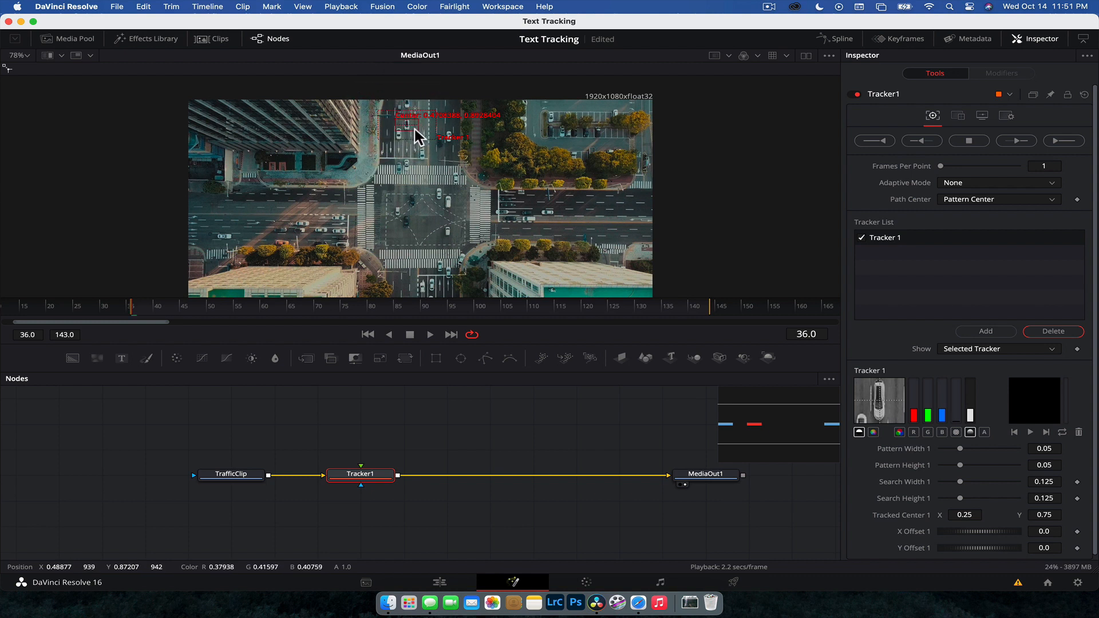
mouse_move(400, 130)
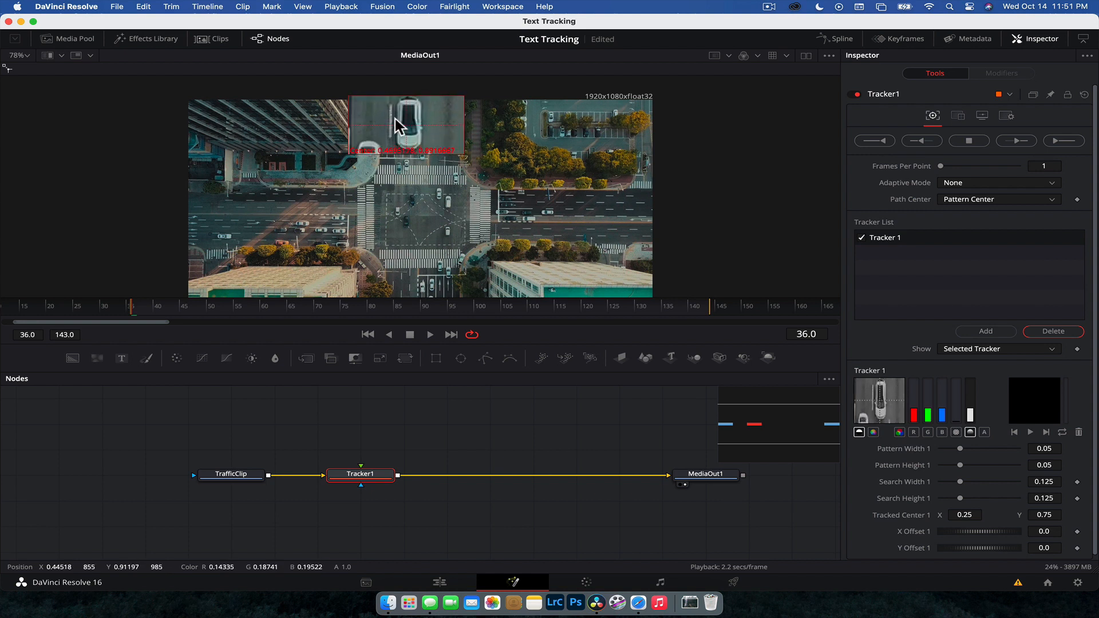
Drag Tracker1's pattern box onto the car near the top road
left_click_drag(407, 126, 409, 135)
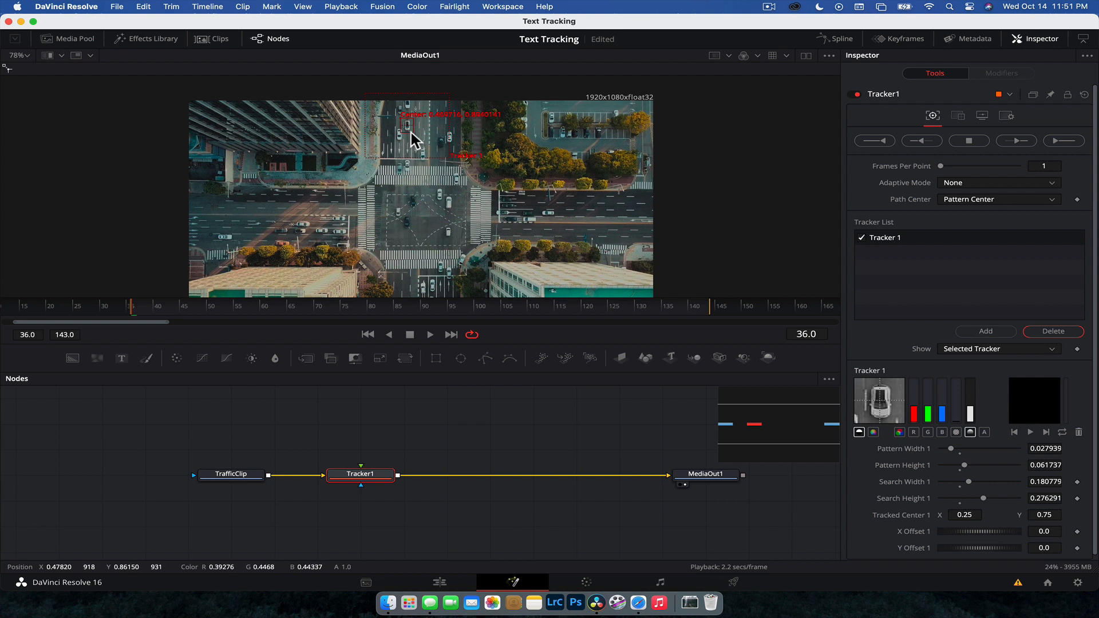
mouse_move(413, 116)
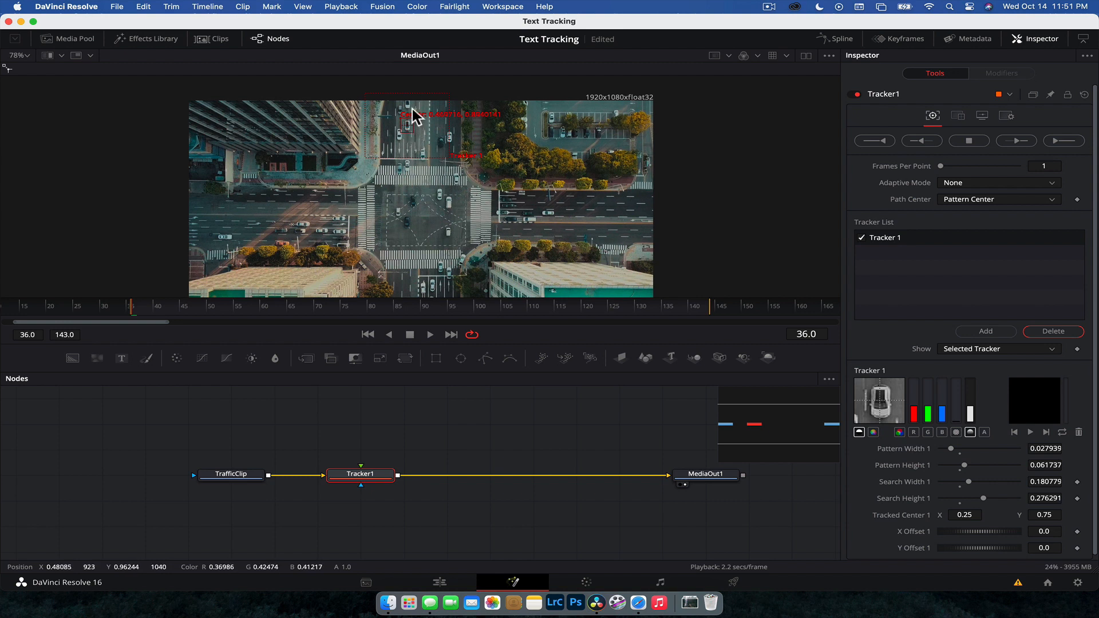
mouse_move(385, 130)
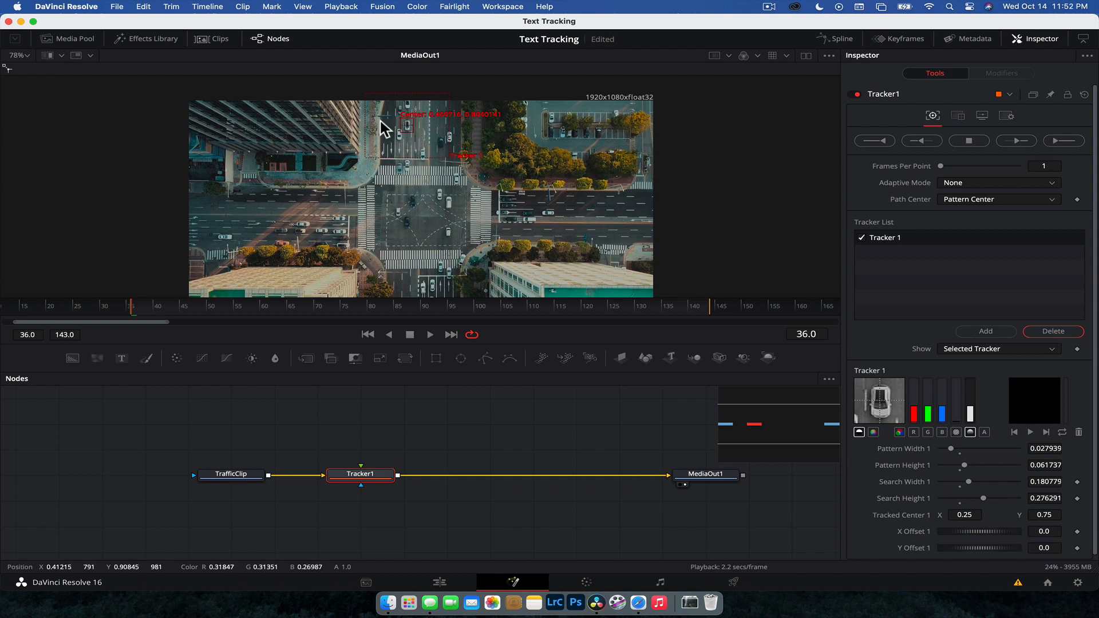
mouse_move(454, 168)
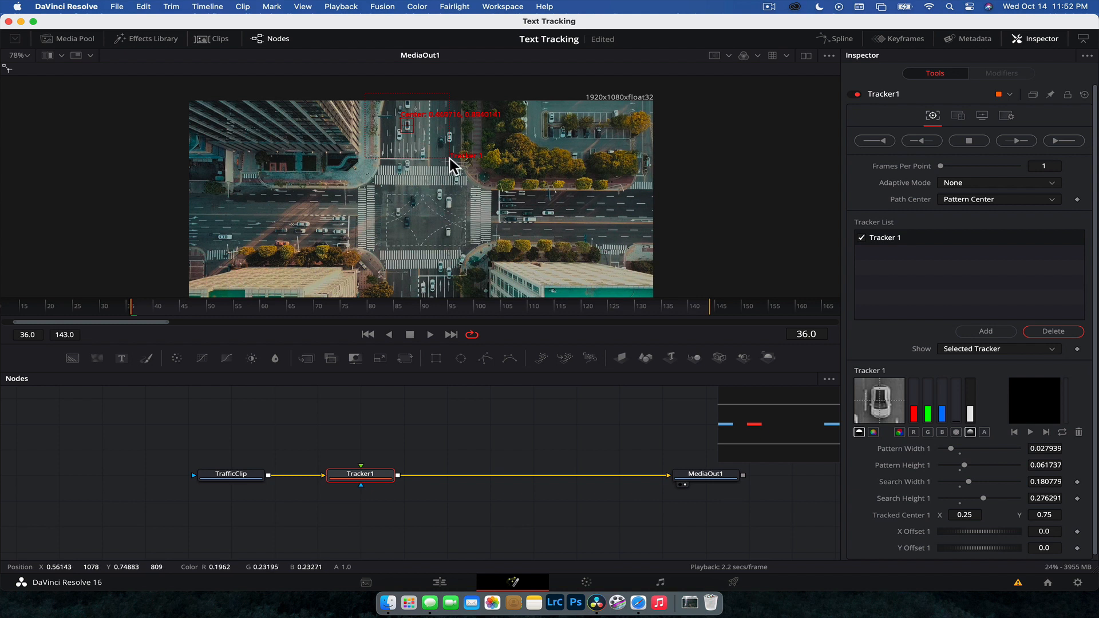
mouse_move(409, 111)
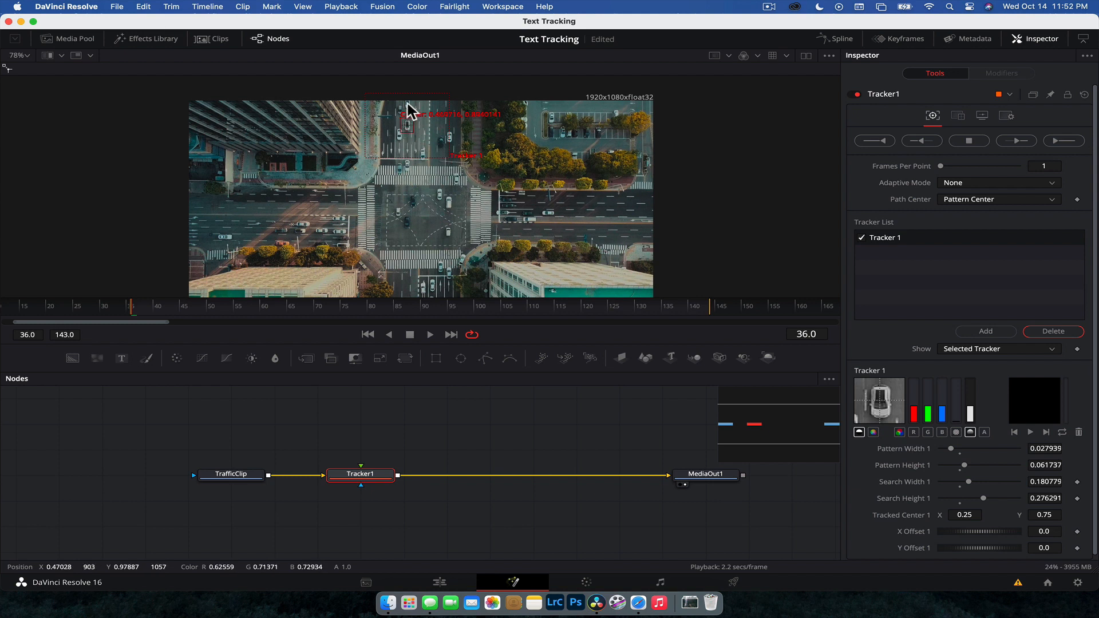
mouse_move(452, 164)
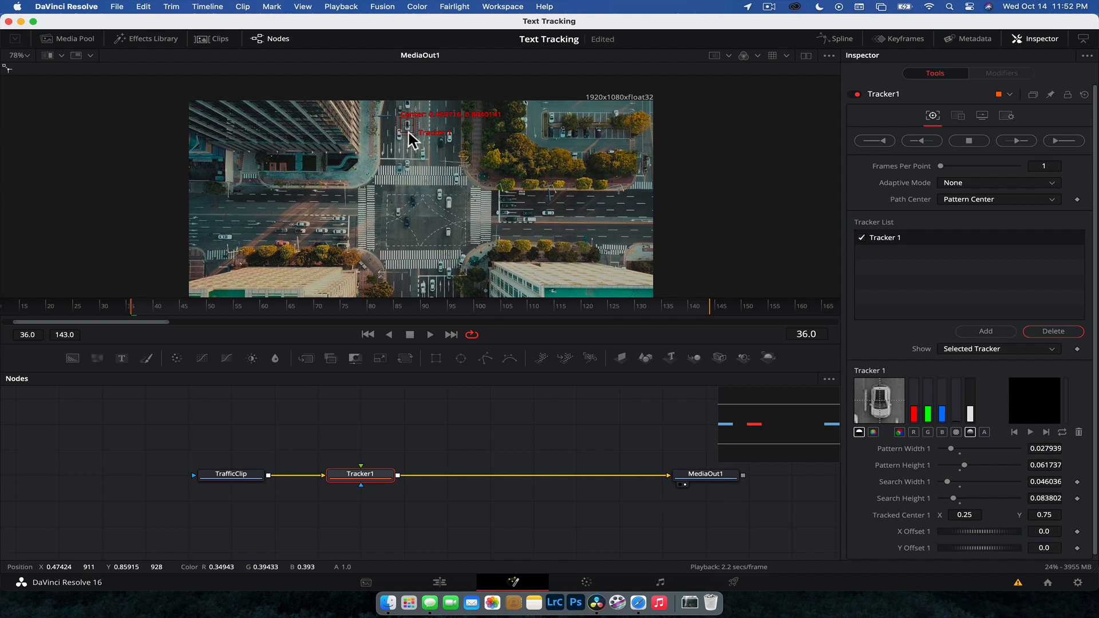
mouse_move(409, 135)
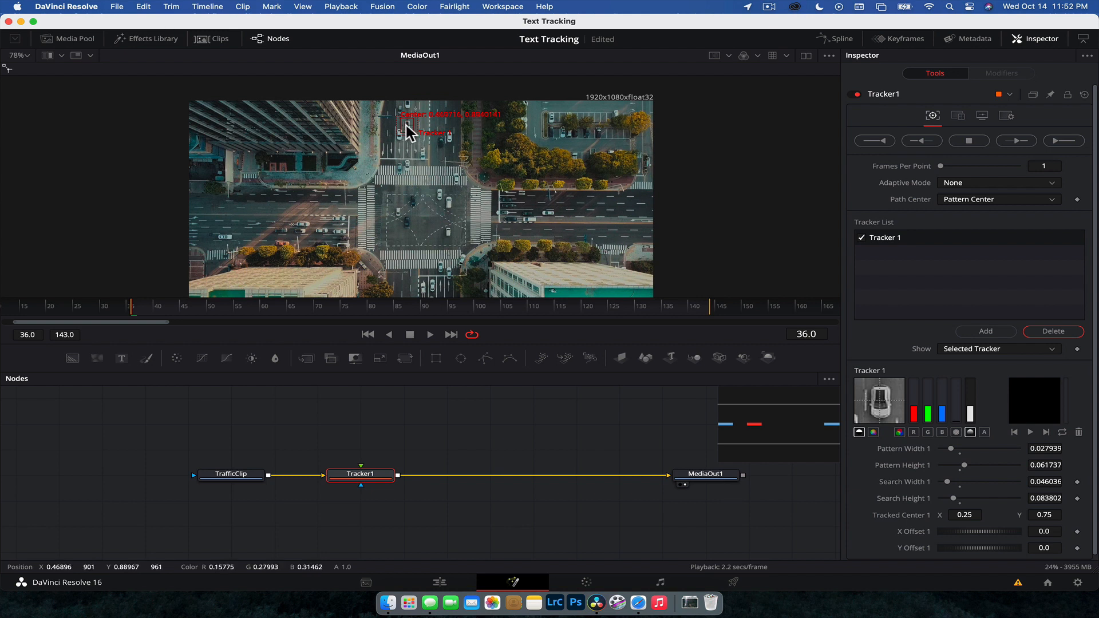
mouse_move(421, 144)
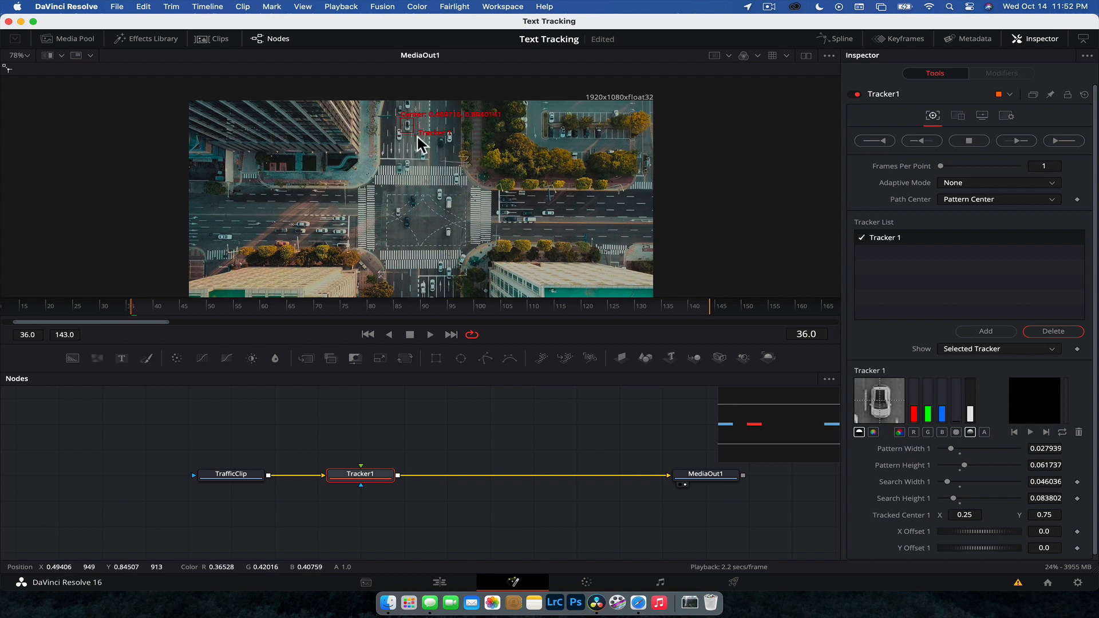
mouse_move(421, 146)
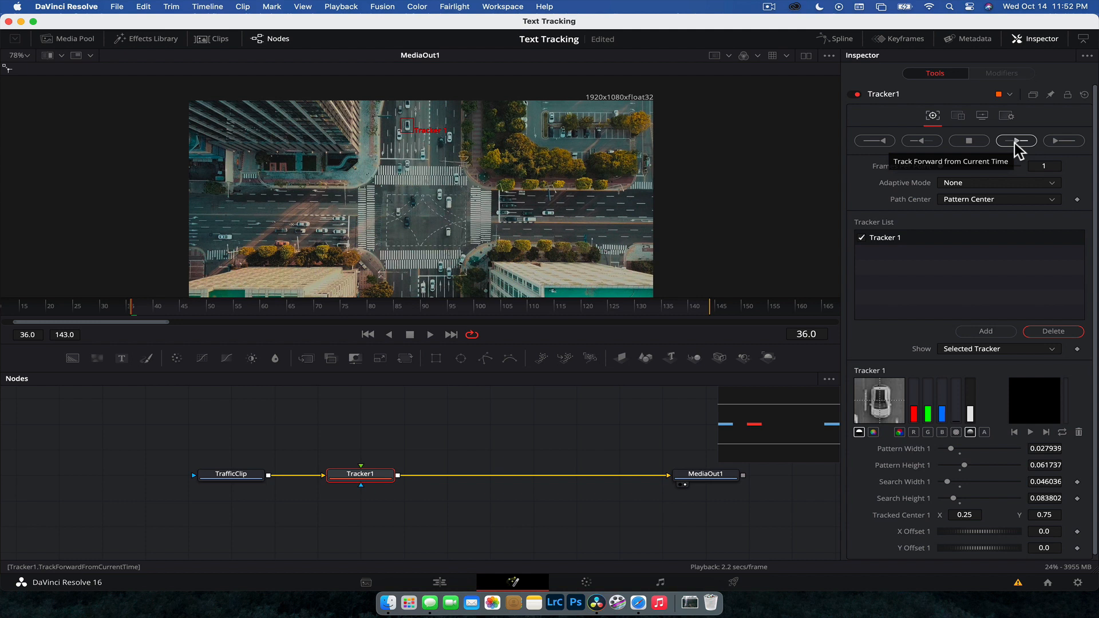
Track the car forward from frame 36 to 143, dismiss the completion notice and check the path
left_click(1016, 140)
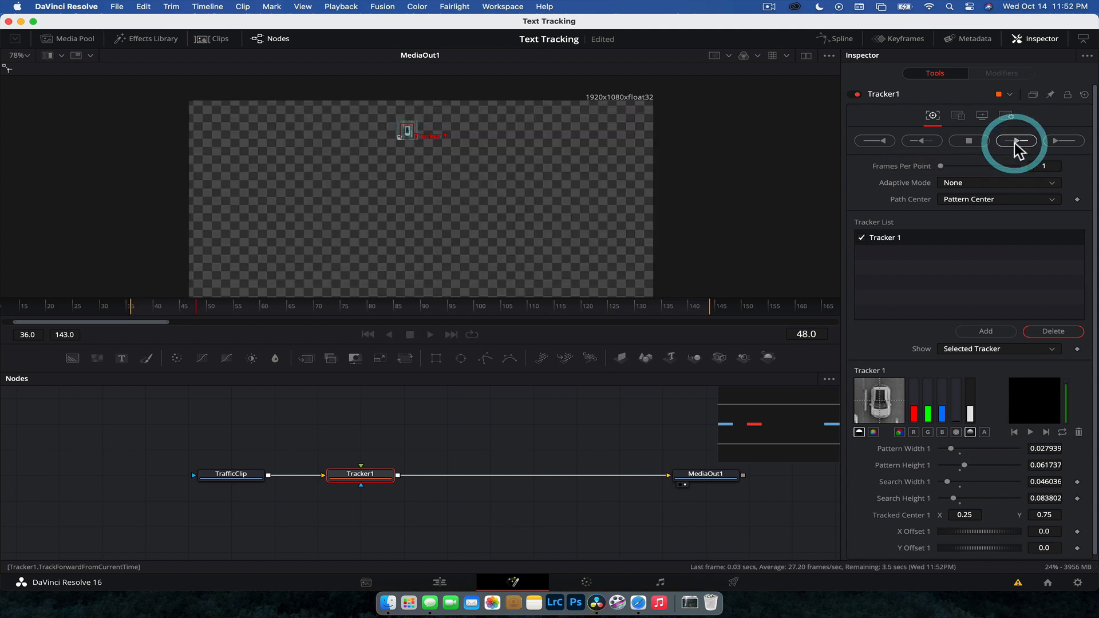
left_click(1015, 140)
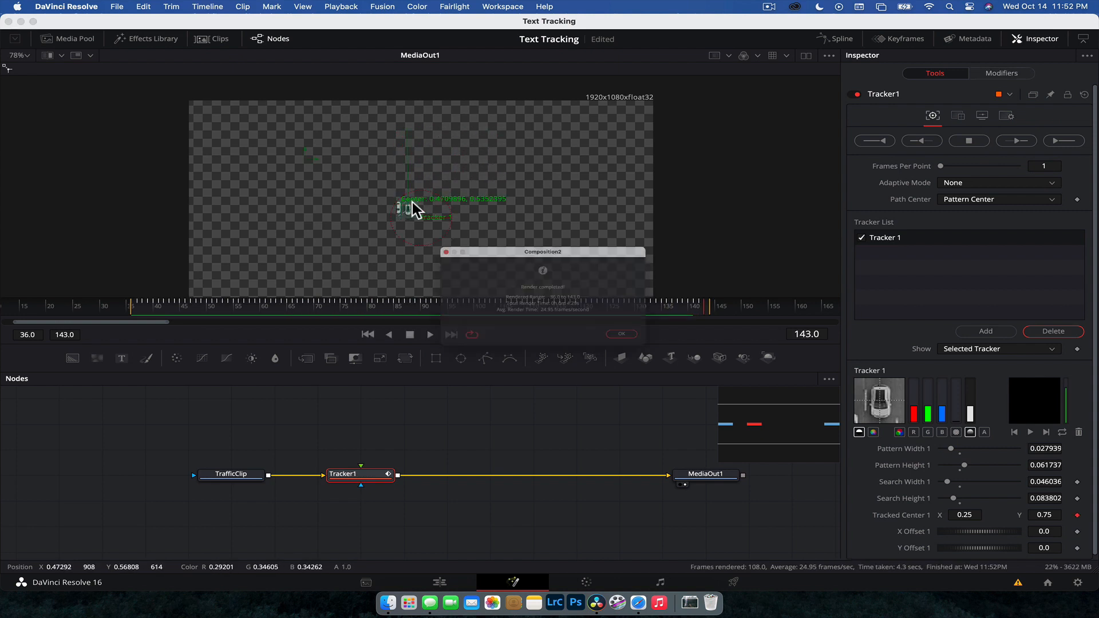
left_click(620, 333)
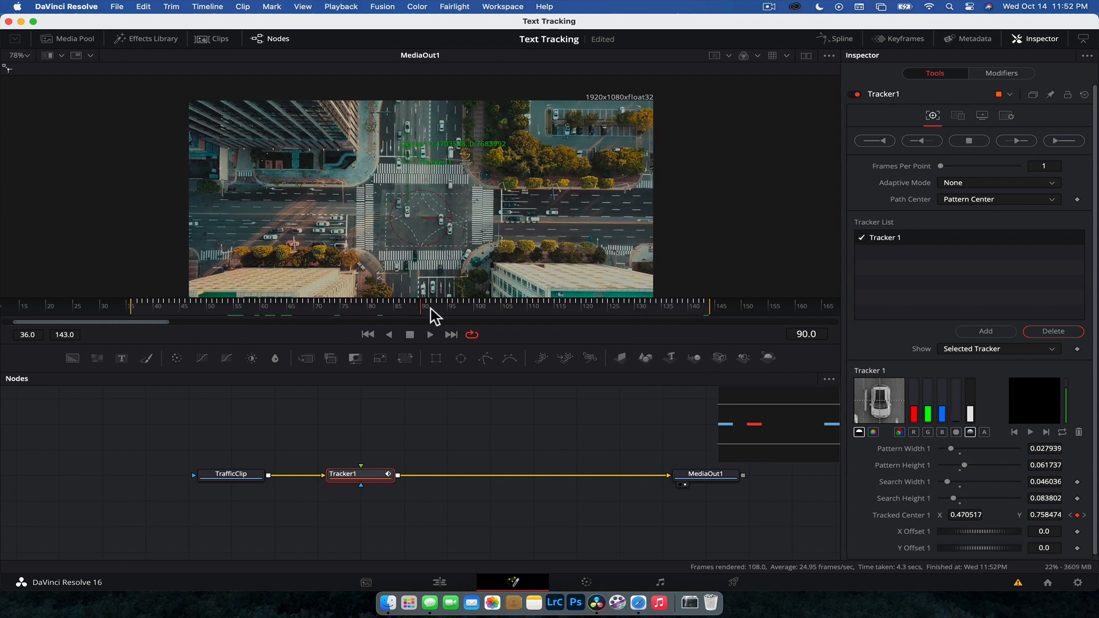
left_click(430, 334)
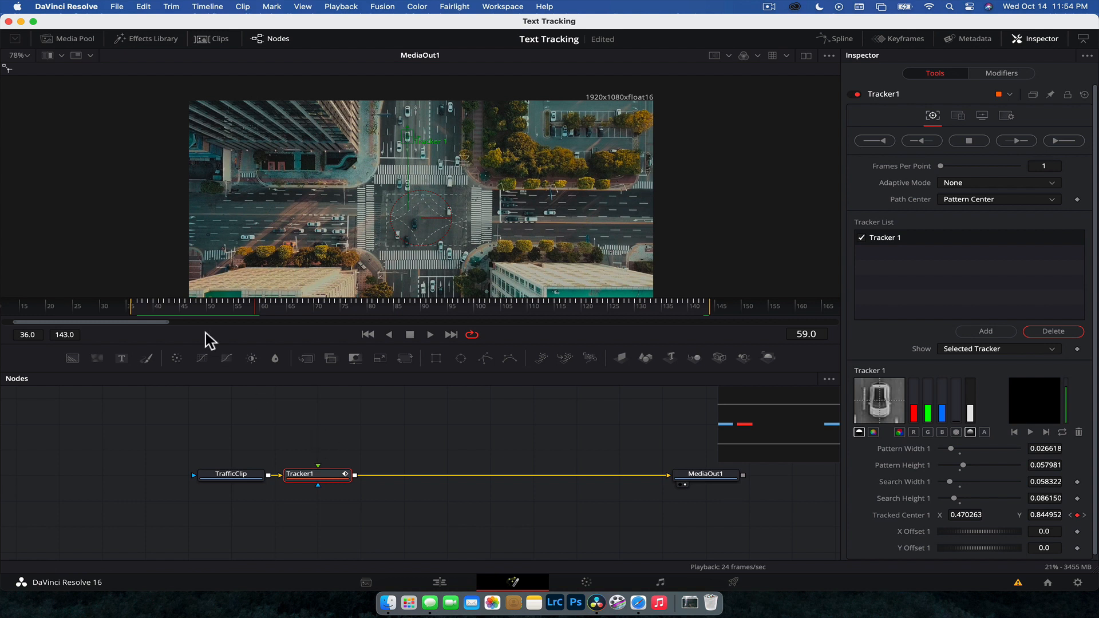
Move the playhead back to frame 36, the start of the track
left_click(130, 314)
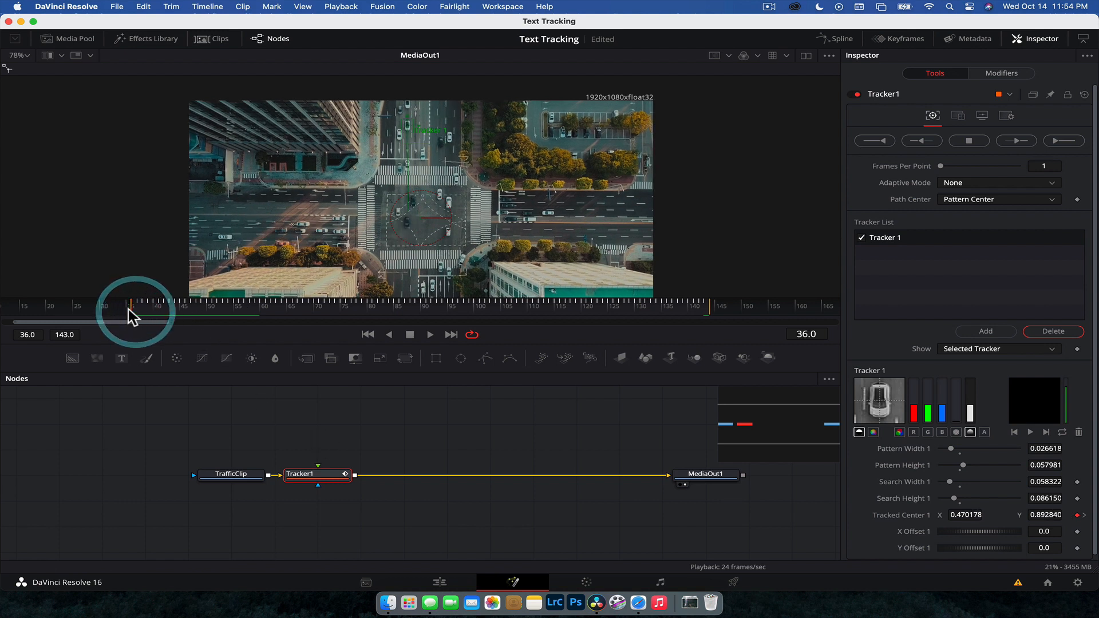
mouse_move(1016, 175)
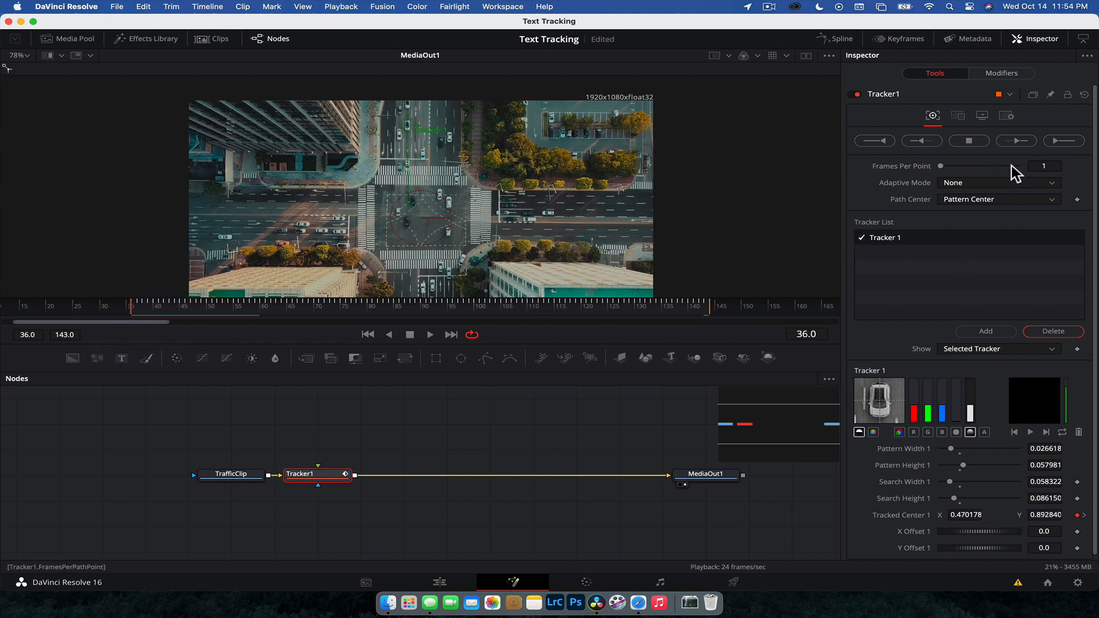
mouse_move(405, 175)
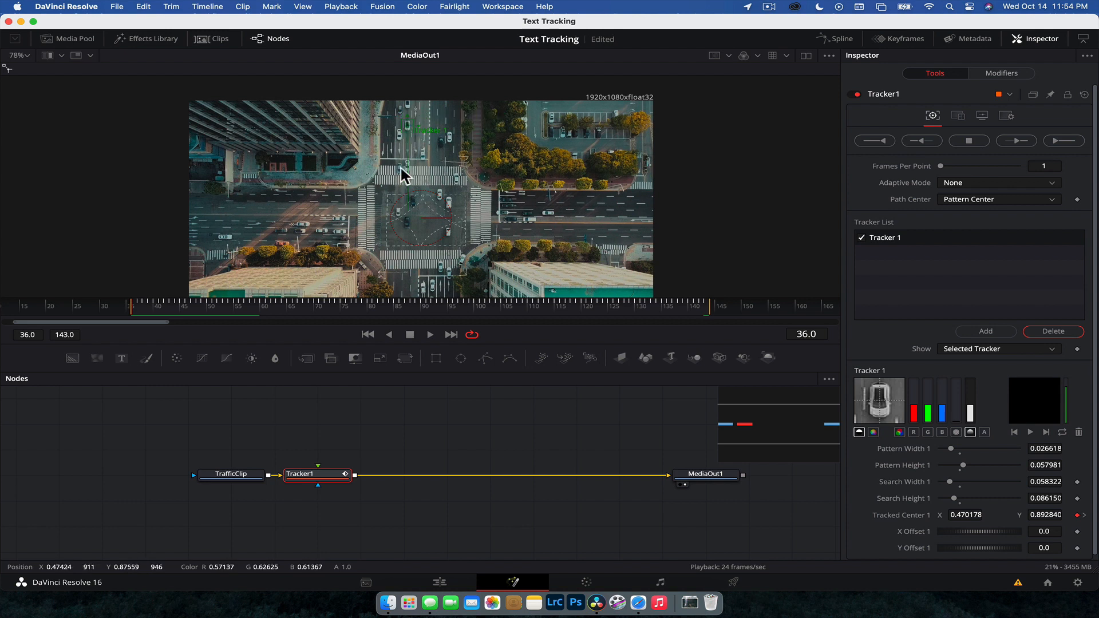
mouse_move(379, 202)
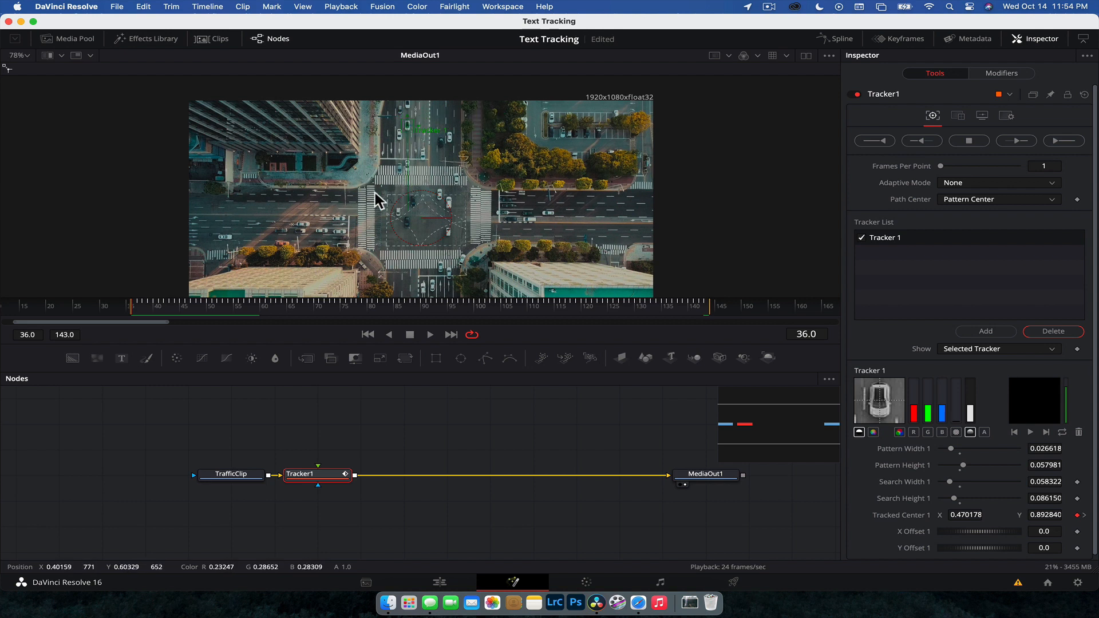
mouse_move(442, 148)
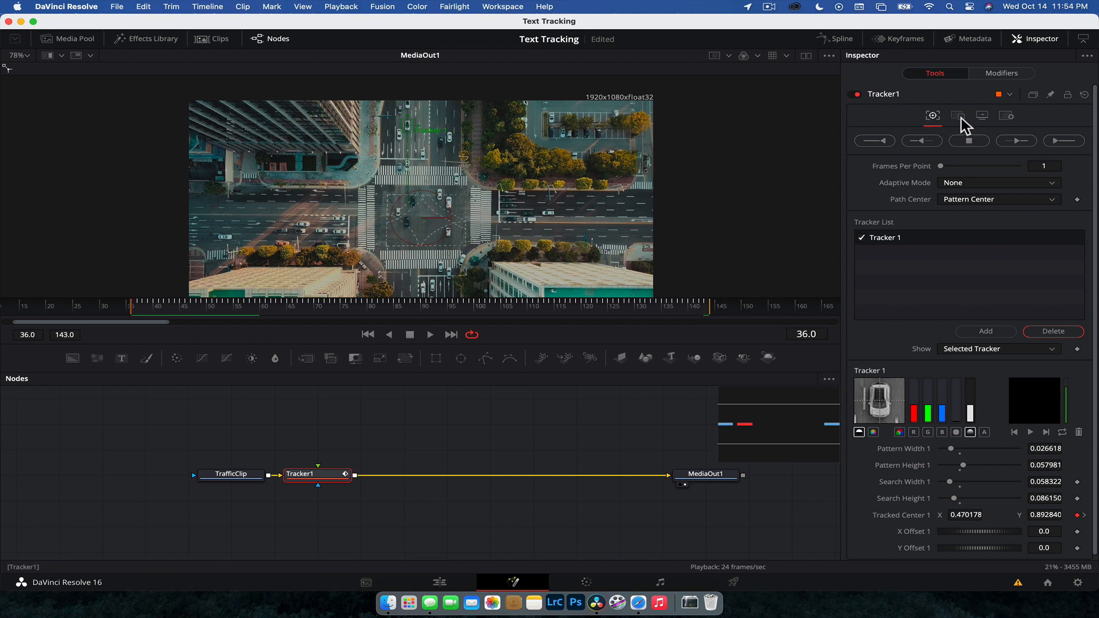
mouse_move(959, 116)
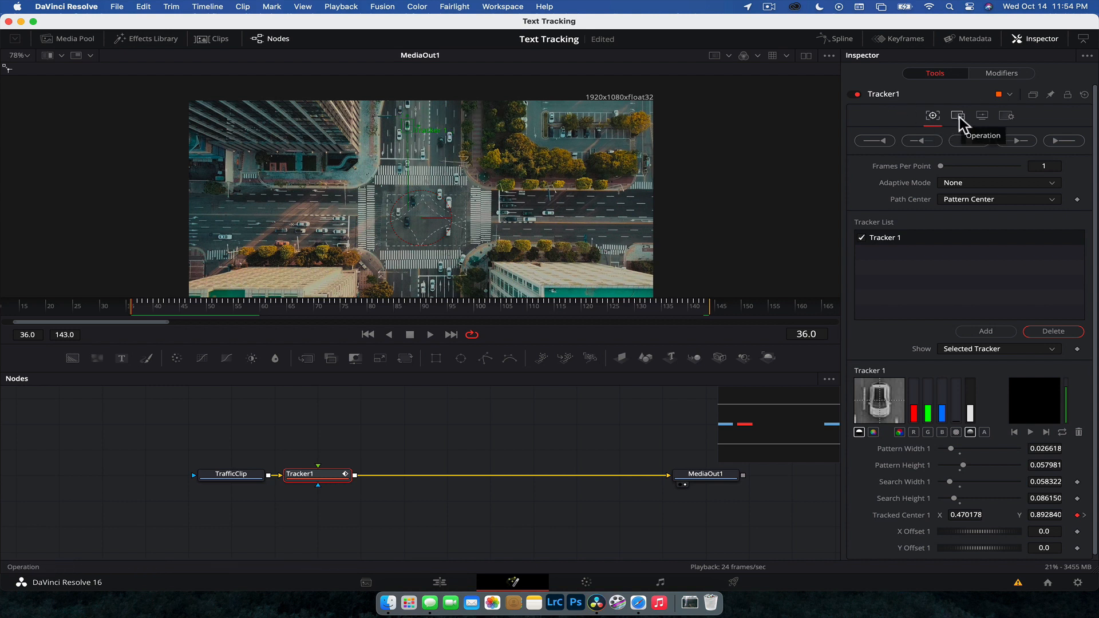
mouse_move(951, 125)
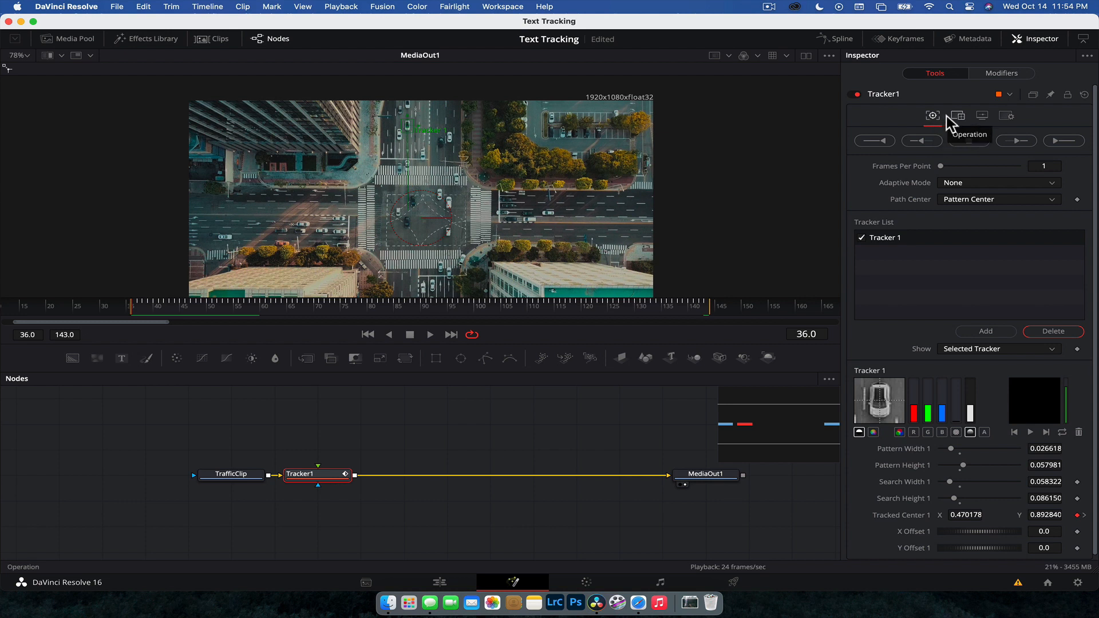
Show Tracker1's Operation dropdown listing Match Move, Corner and Perspective Positioning
left_click(957, 115)
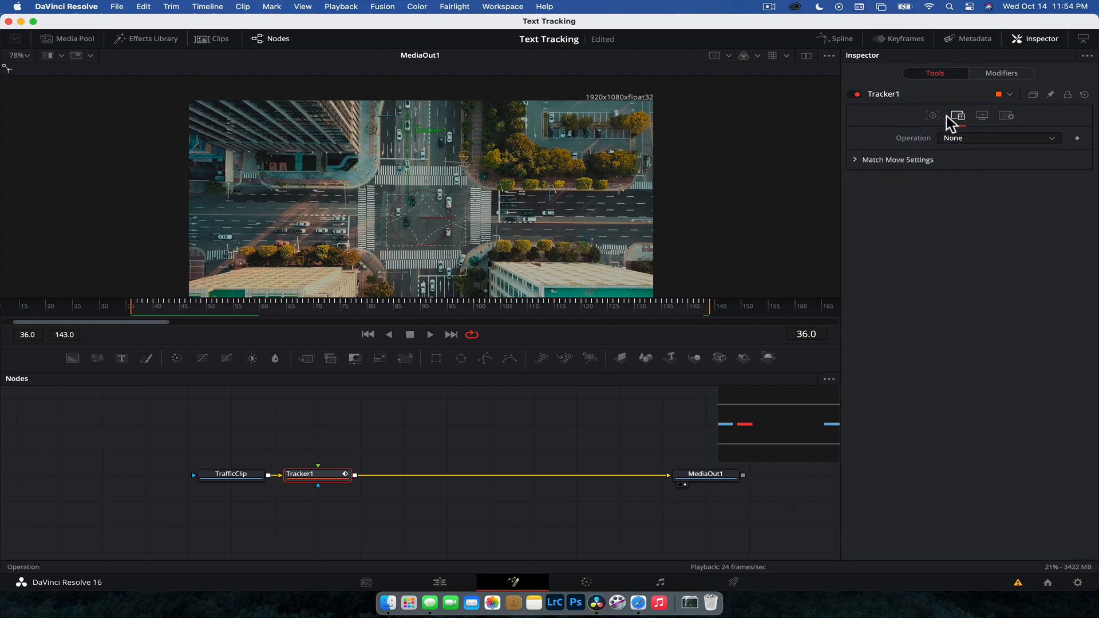
mouse_move(932, 115)
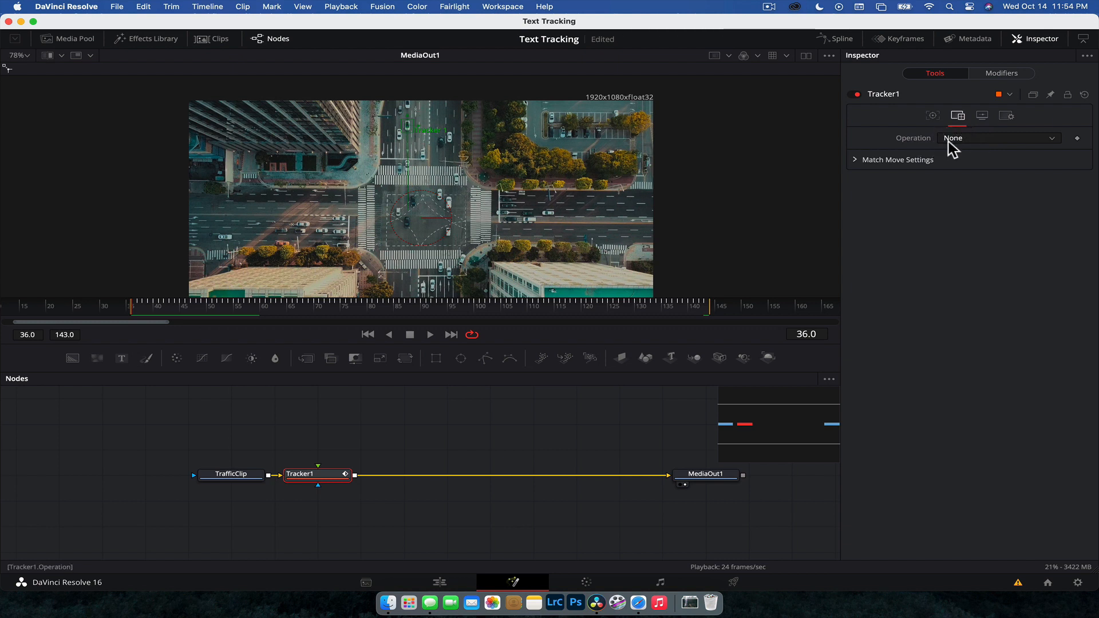
left_click(999, 138)
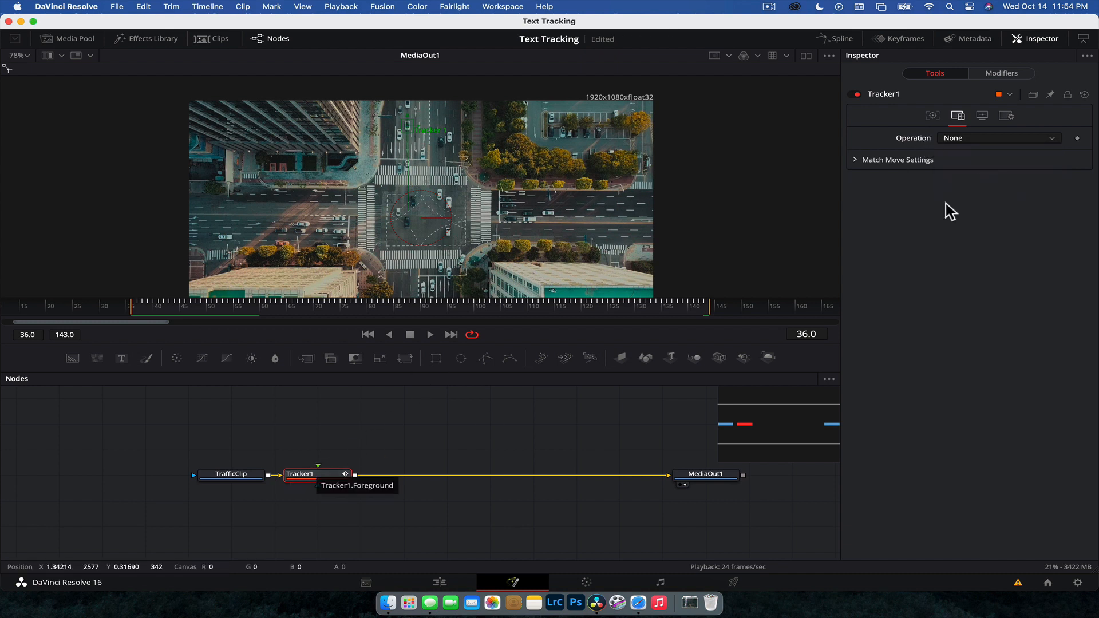
left_click(998, 138)
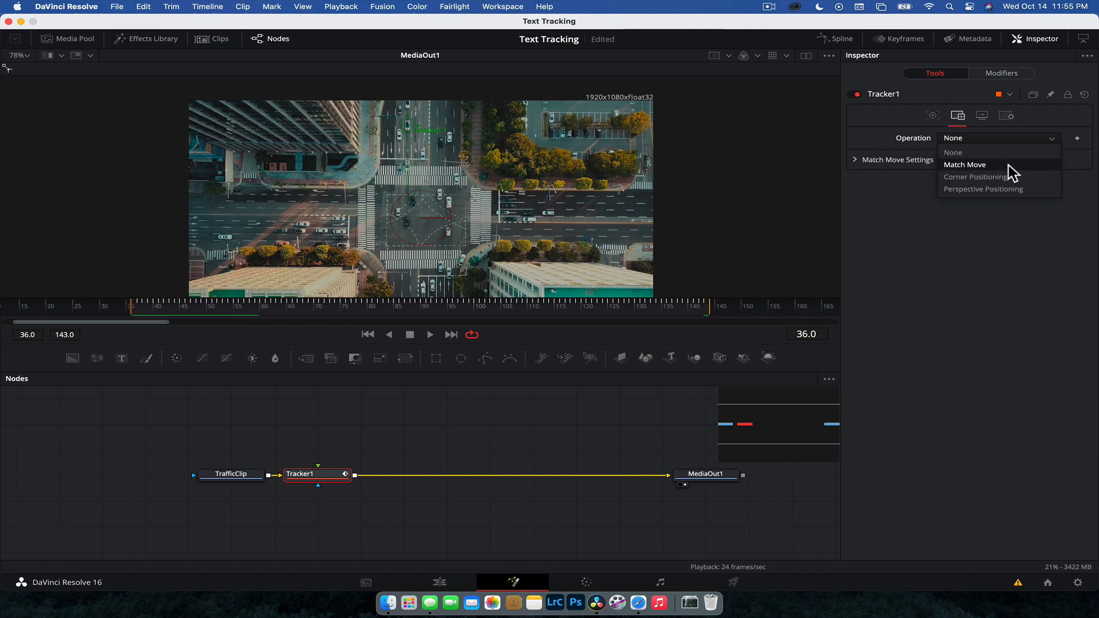
Set Tracker1's Operation to Match Move and keep the Apply Mode on Normal
left_click(964, 164)
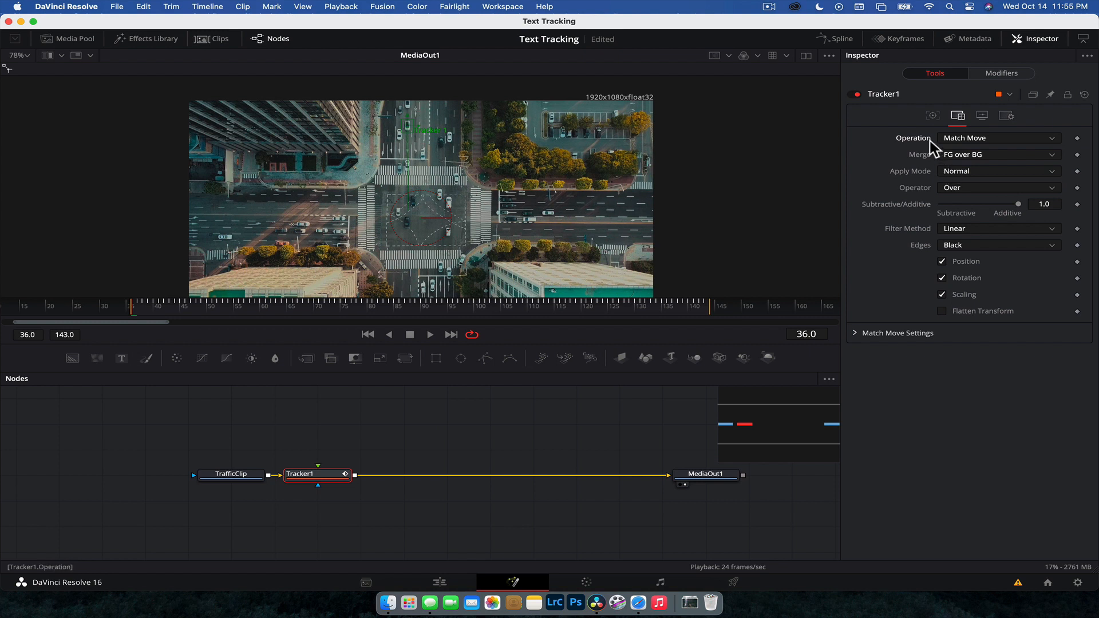
mouse_move(932, 163)
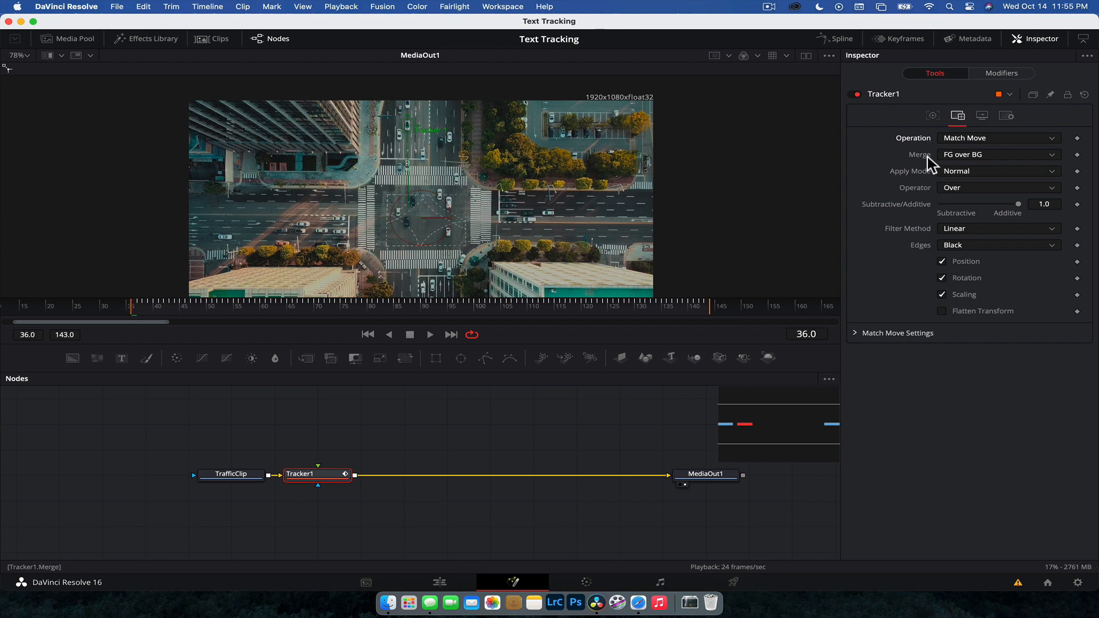
mouse_move(400, 428)
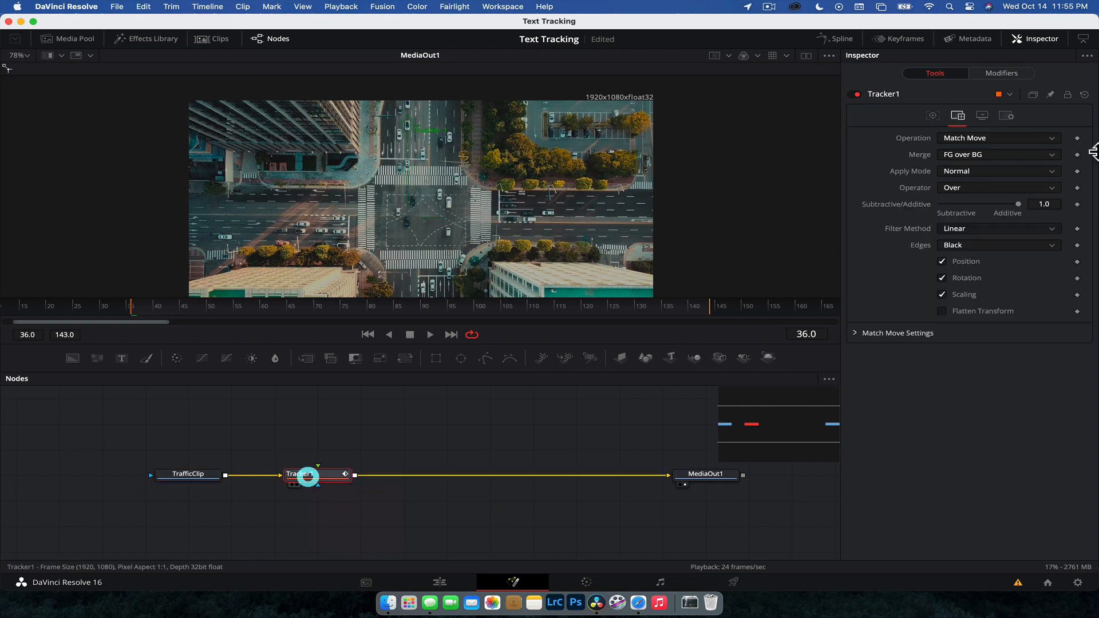
left_click(997, 170)
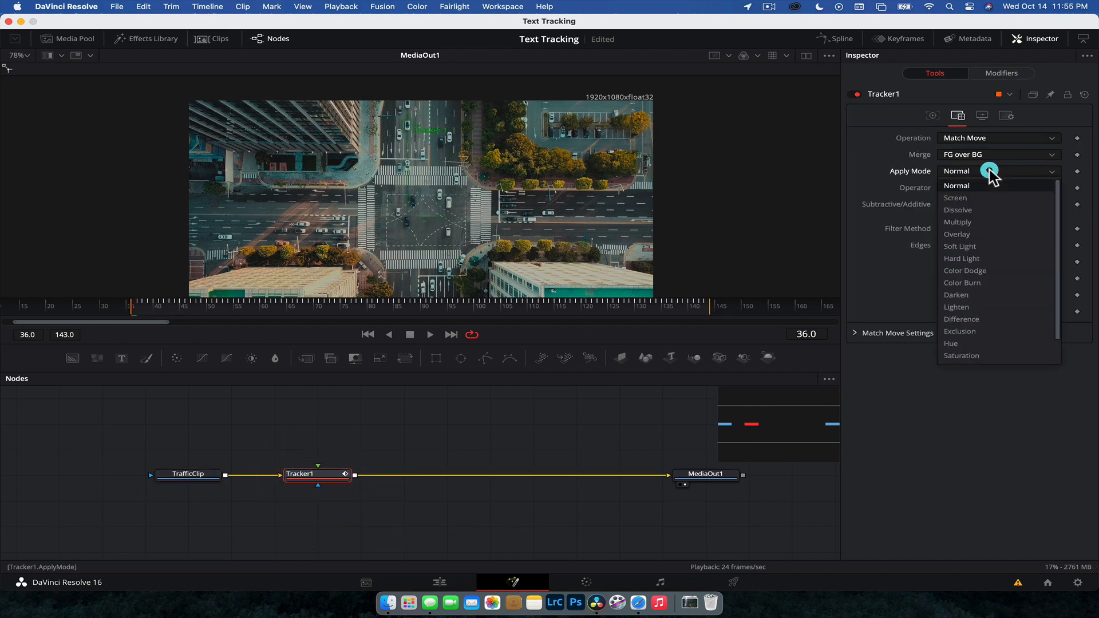
left_click(956, 185)
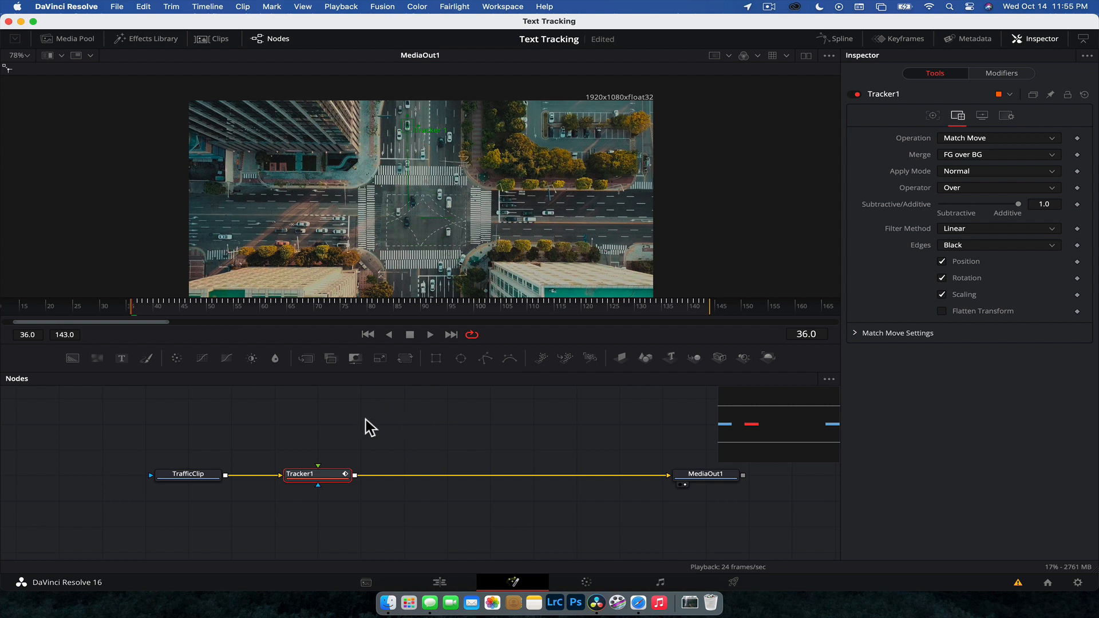
mouse_move(123, 359)
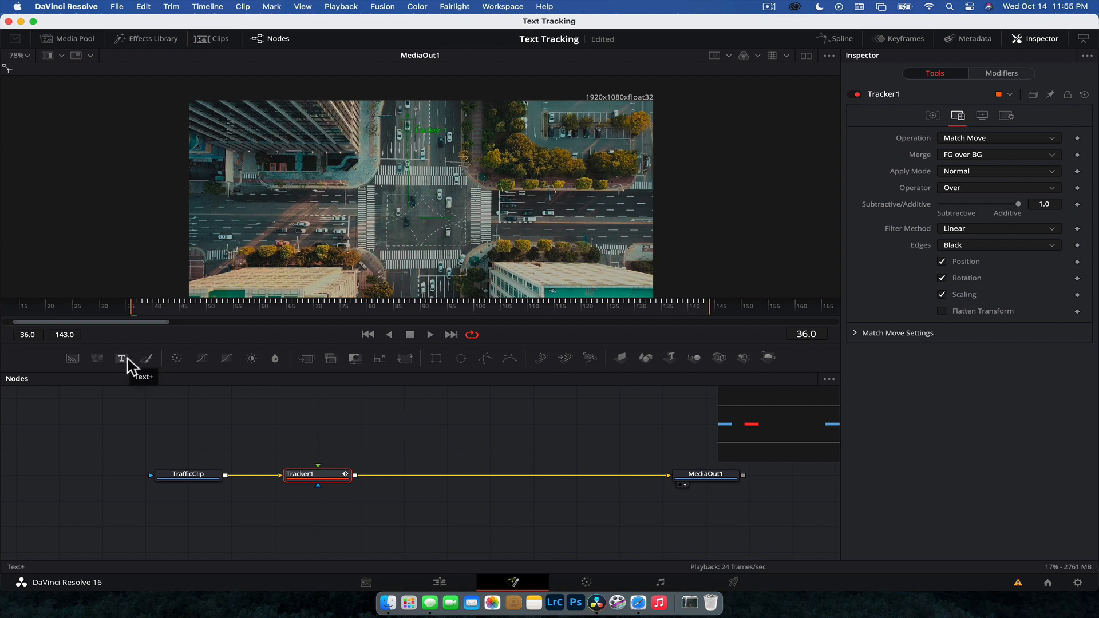
Add a Text+ node into Tracker1's foreground and enter TRAFFIC as its Styled Text
left_click(120, 358)
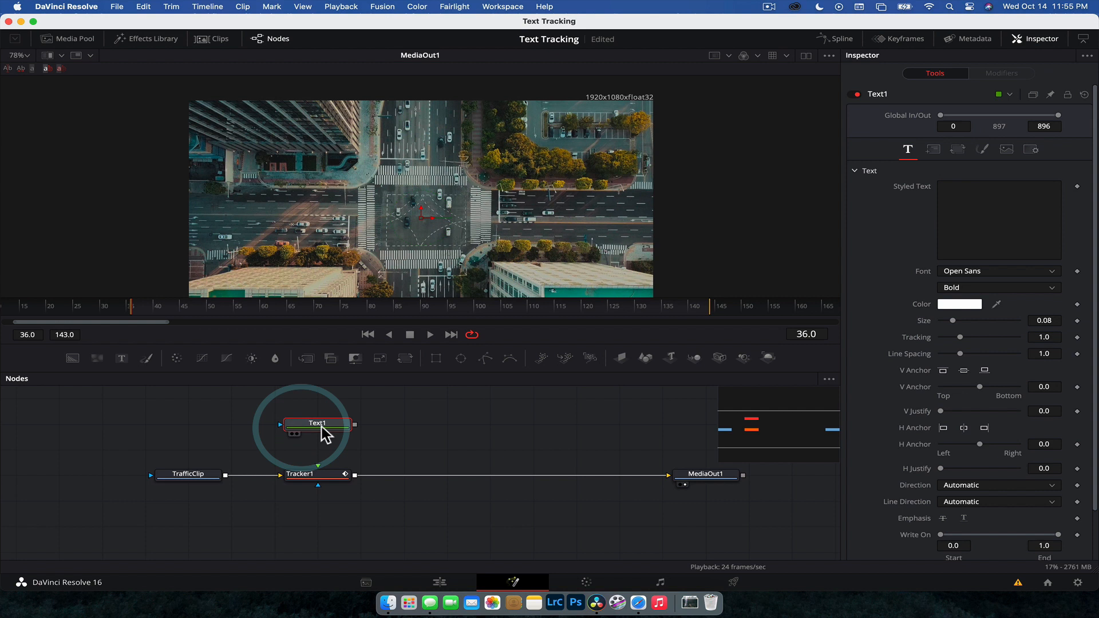
left_click(316, 424)
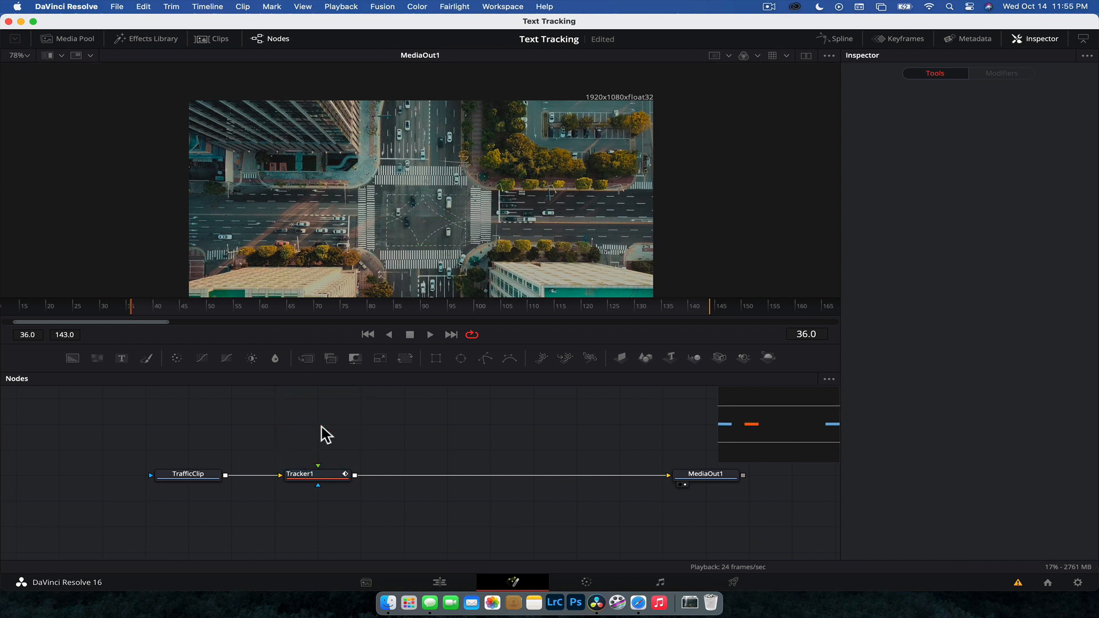
type("text")
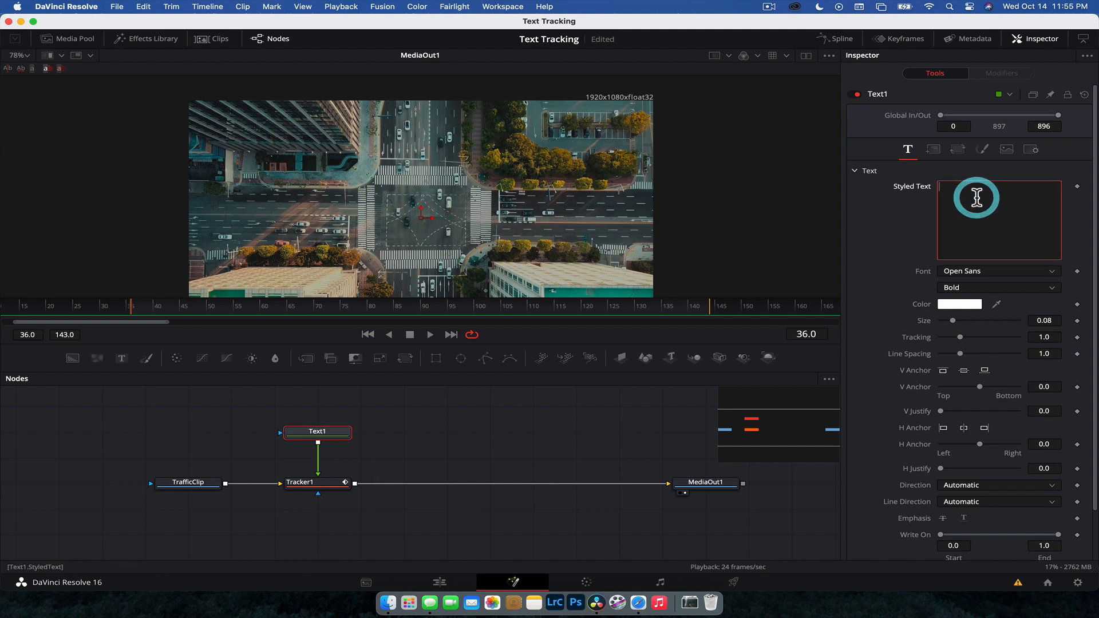
type("TRAFFIC")
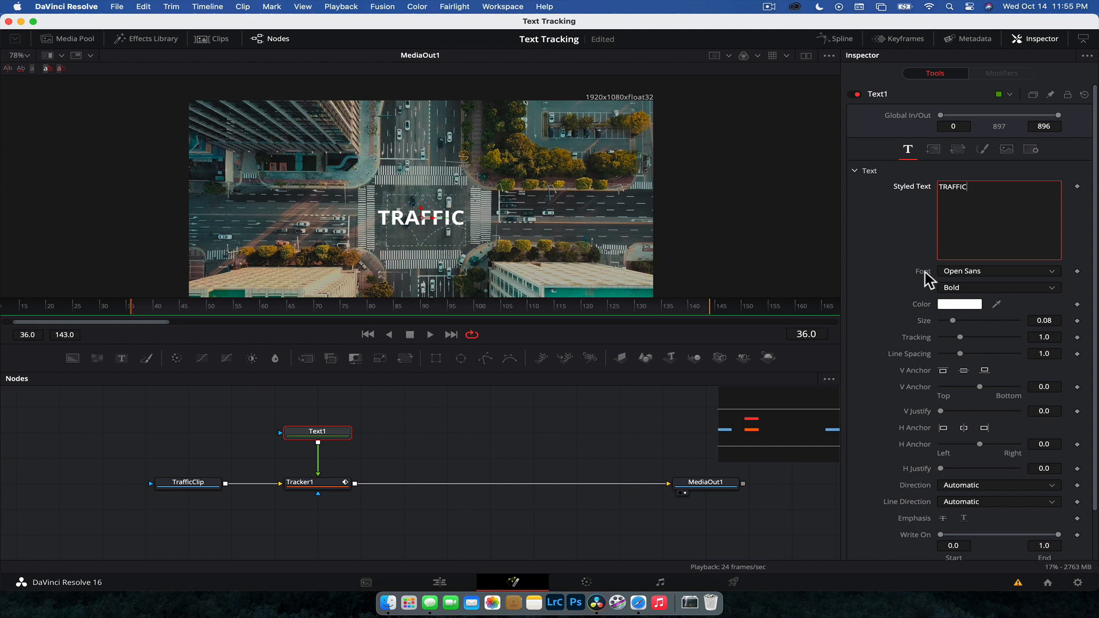
Enlarge the TRAFFIC text, colour it red, make it Semibold Italic, and place it near the top of the frame
left_click_drag(963, 327, 973, 327)
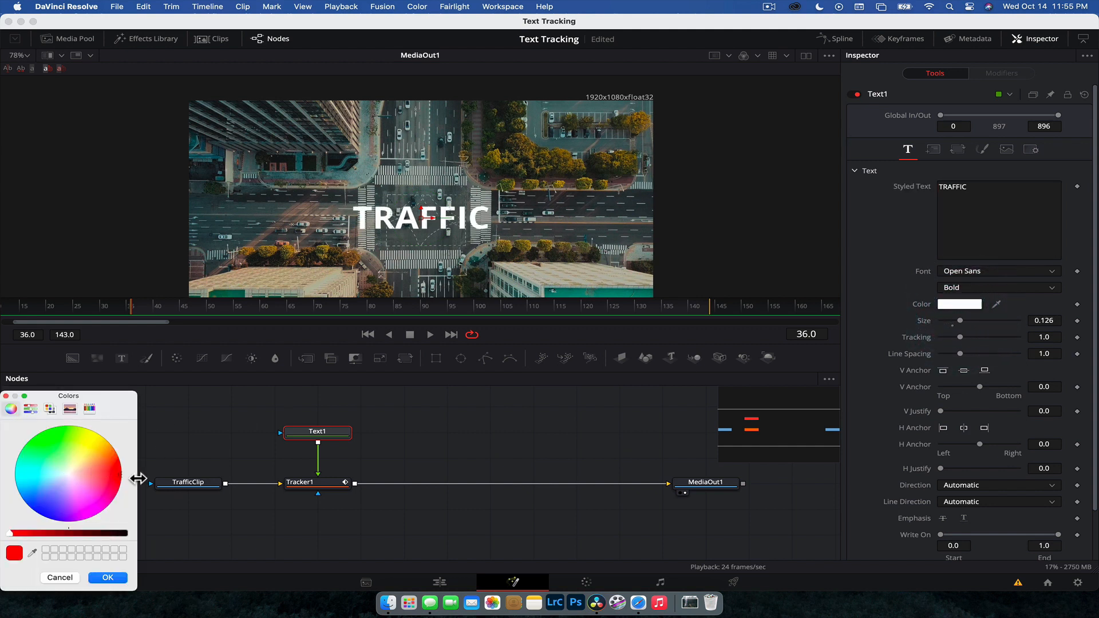
left_click(108, 578)
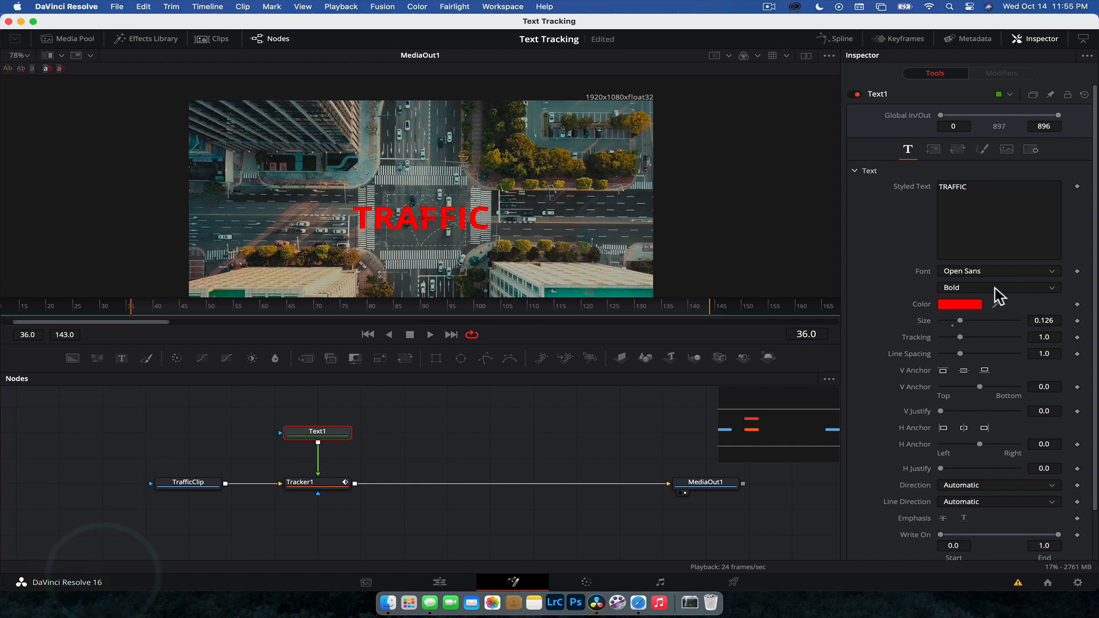
left_click(999, 288)
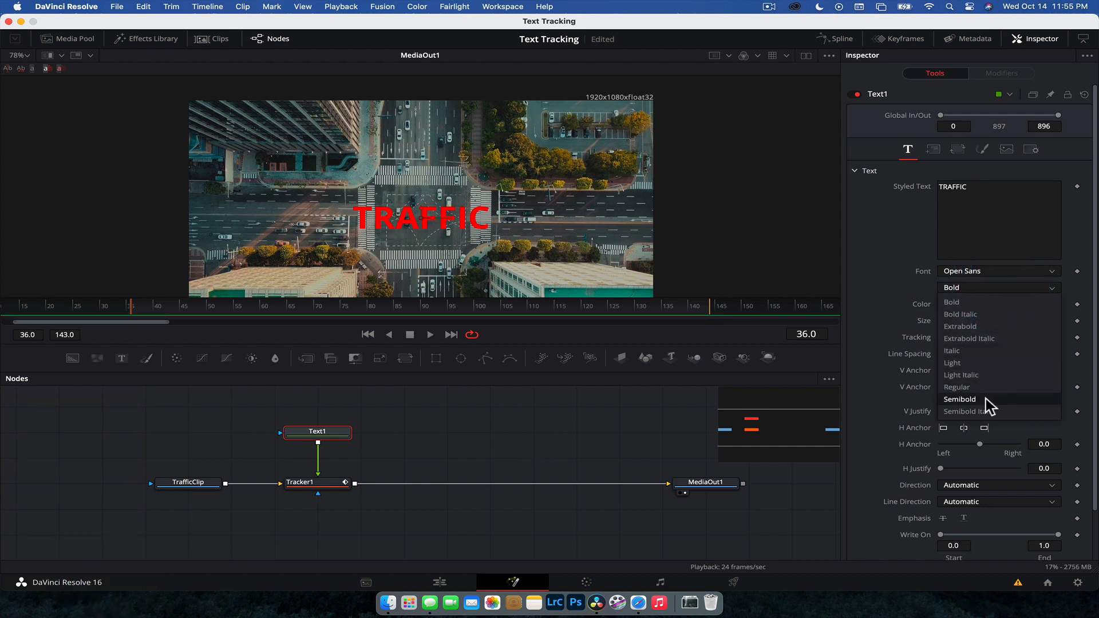
left_click(968, 411)
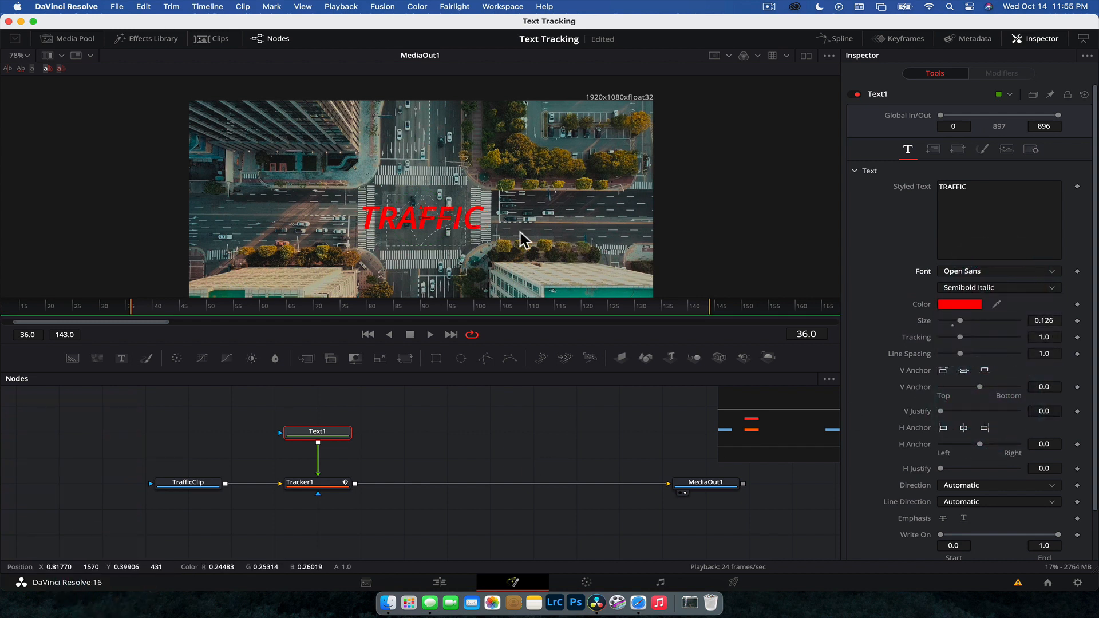
left_click_drag(420, 218, 463, 136)
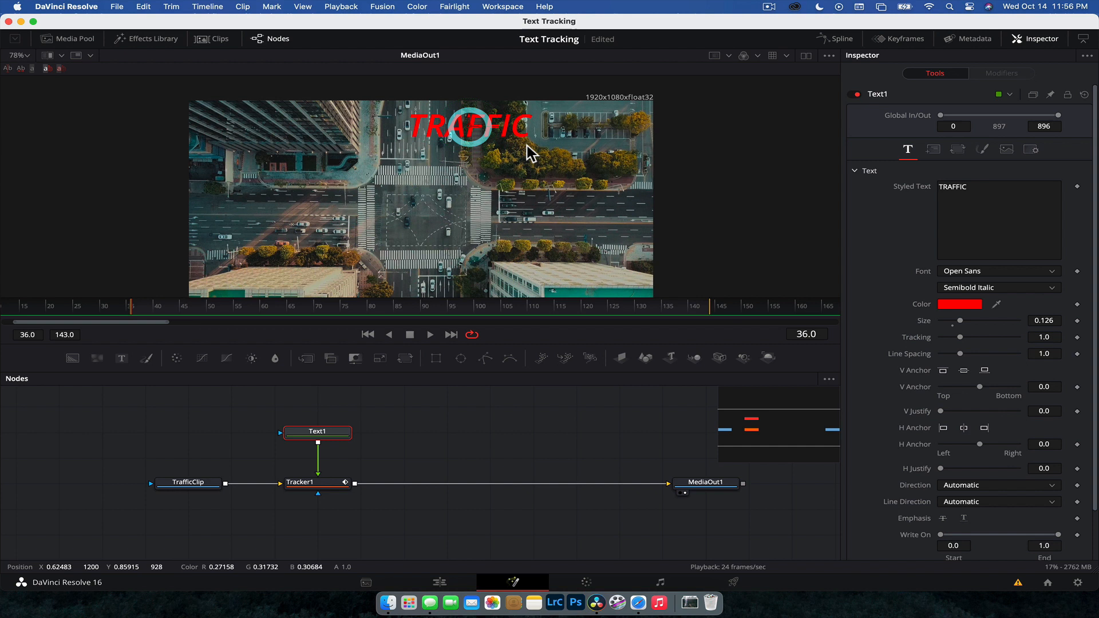
Play back the clip to review the tracked text, then stop before removing the Text1 node
left_click(430, 334)
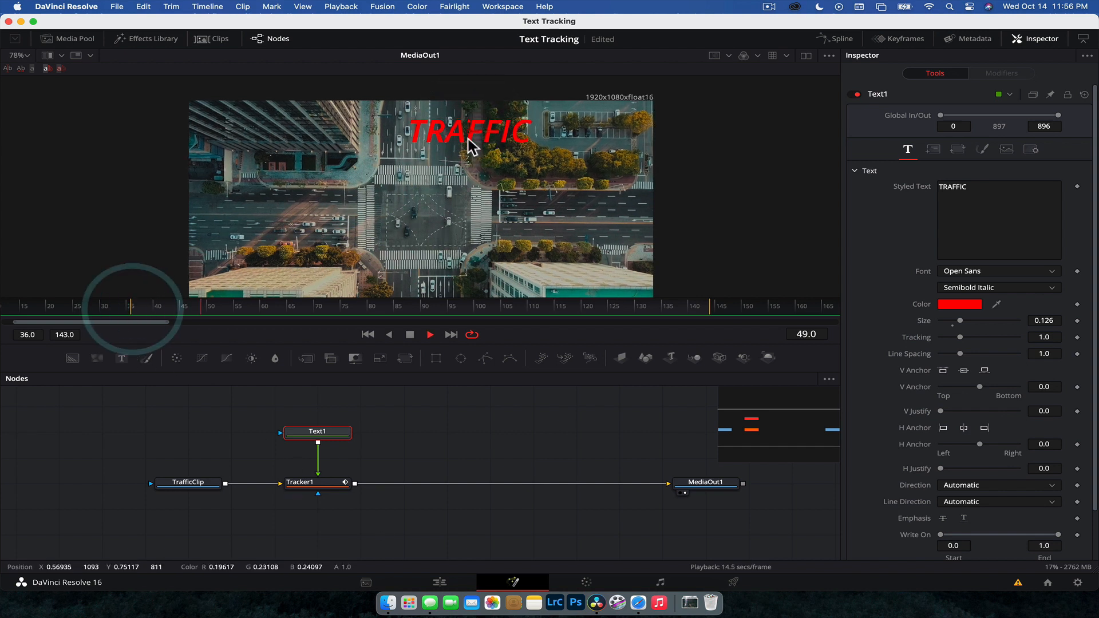
left_click(429, 335)
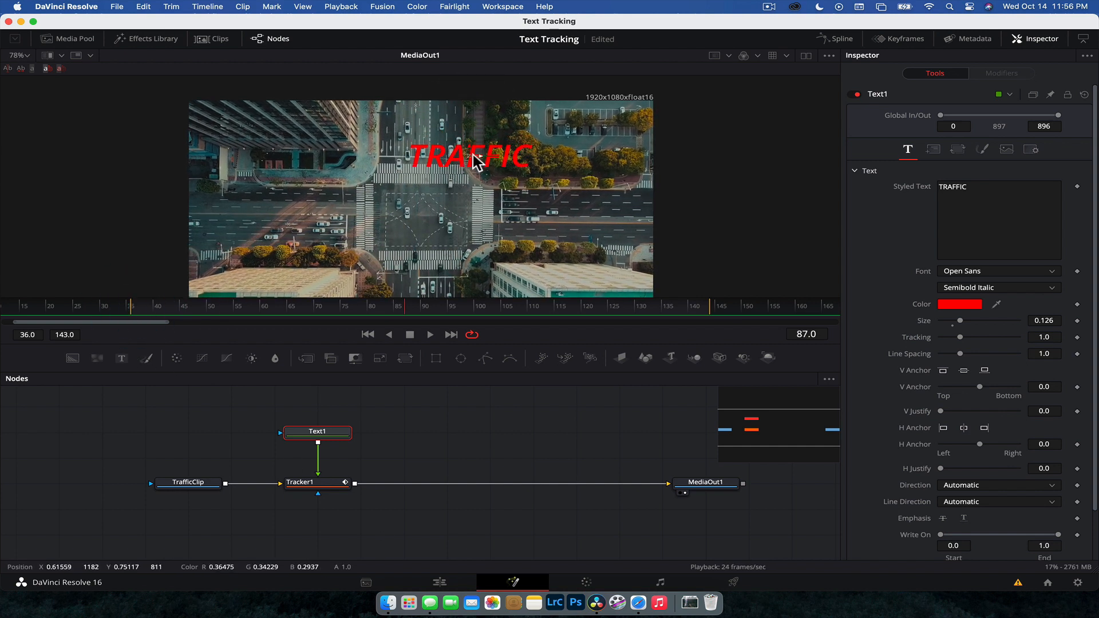
mouse_move(327, 480)
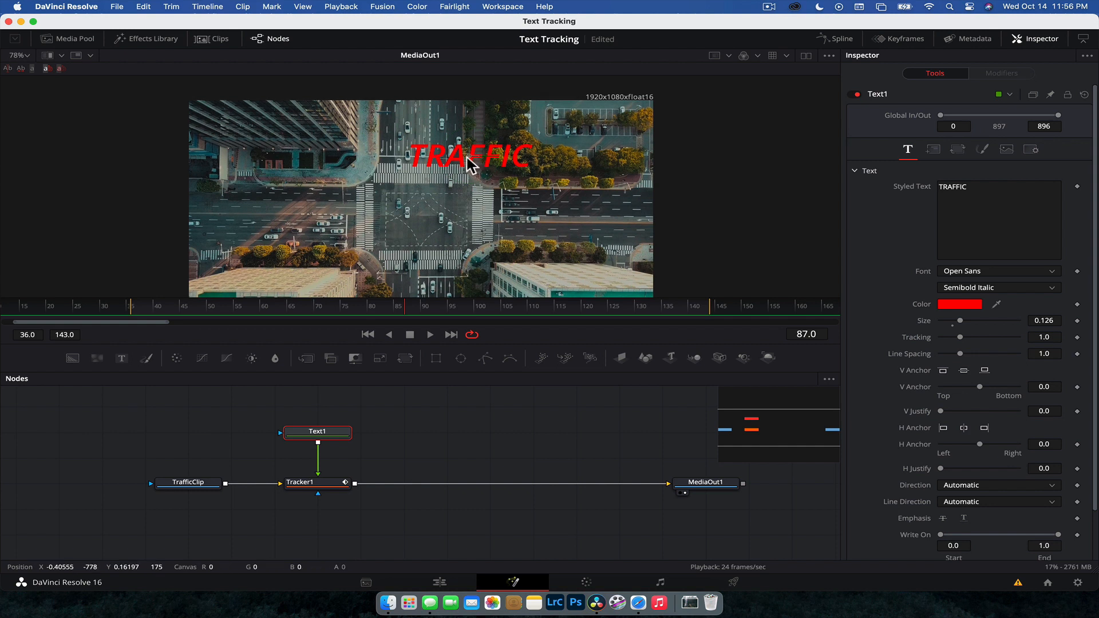
left_click(429, 335)
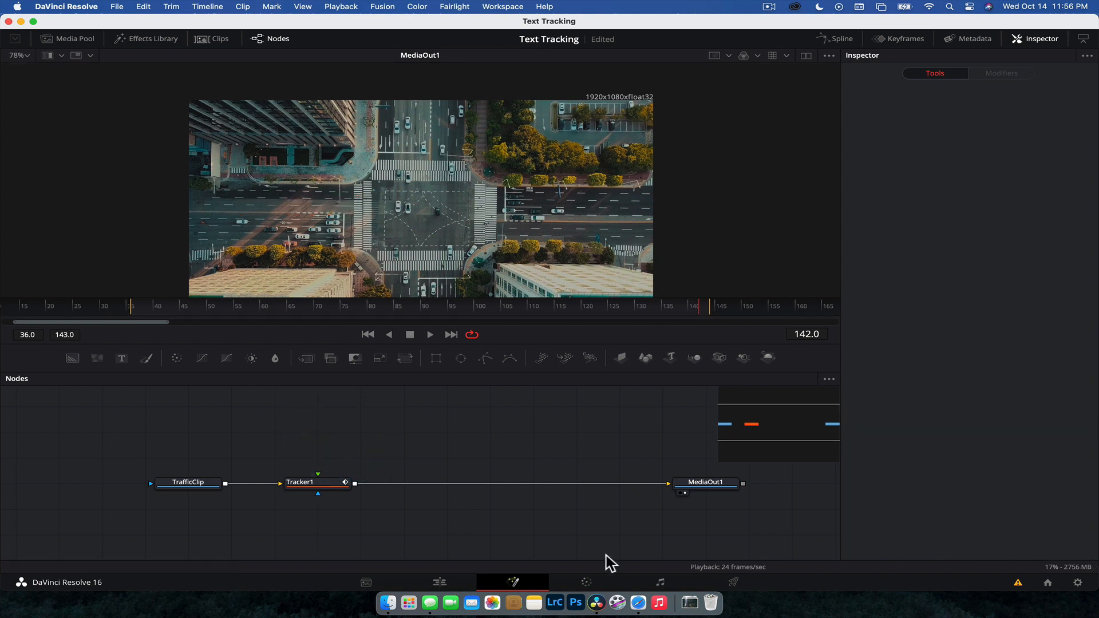
Bring in the logo MediaIn through a Transform node, position the logo upper right, and play back
left_click(689, 602)
type("tr")
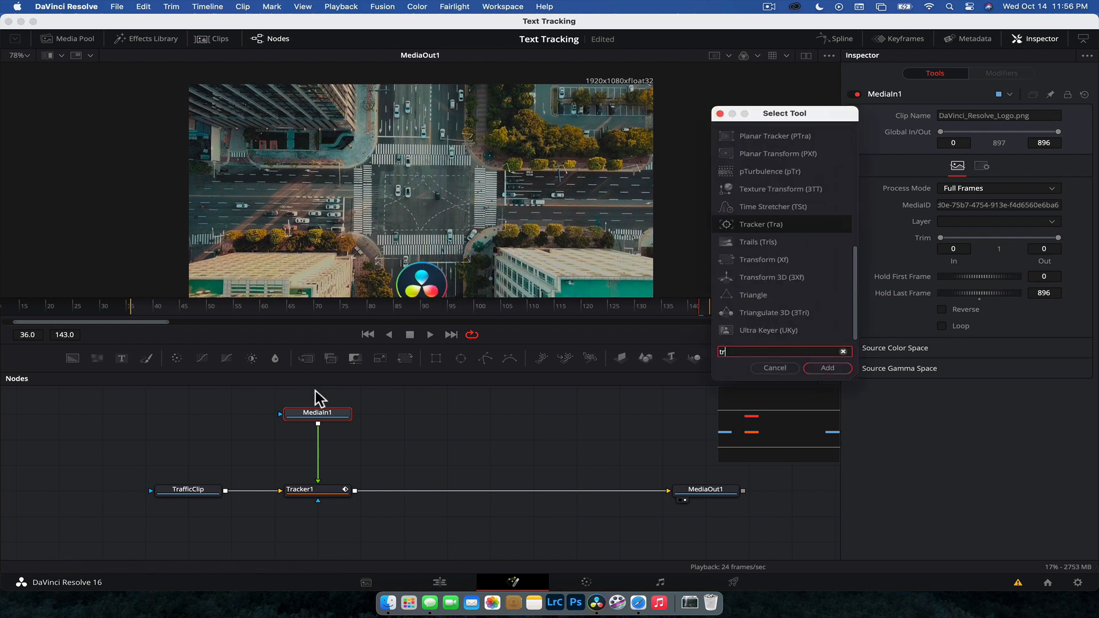
left_click(827, 367)
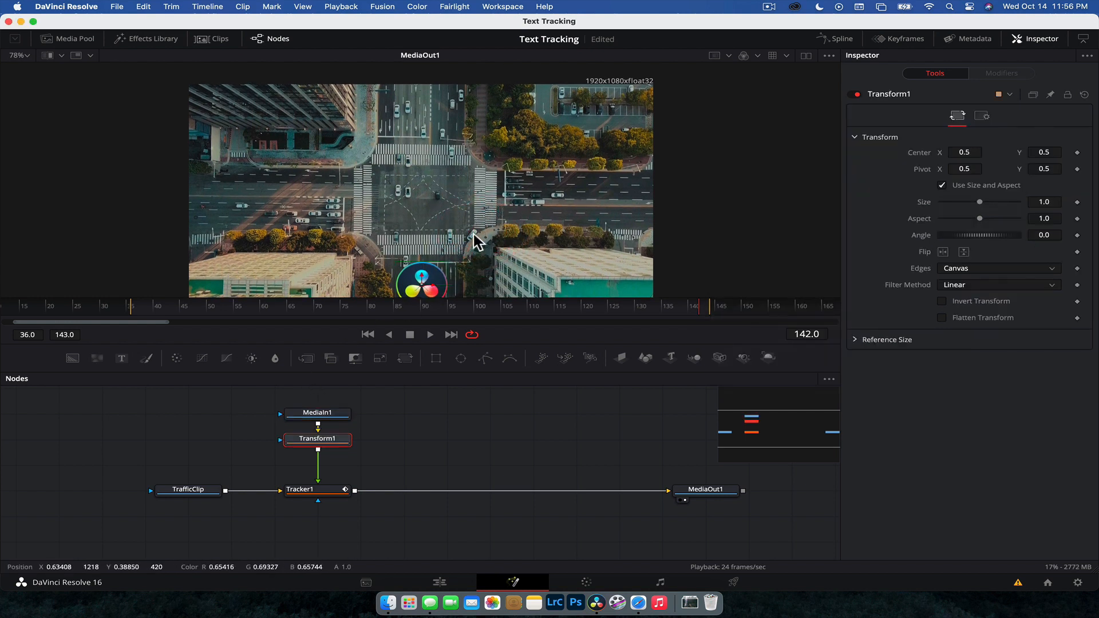
left_click_drag(420, 280, 582, 116)
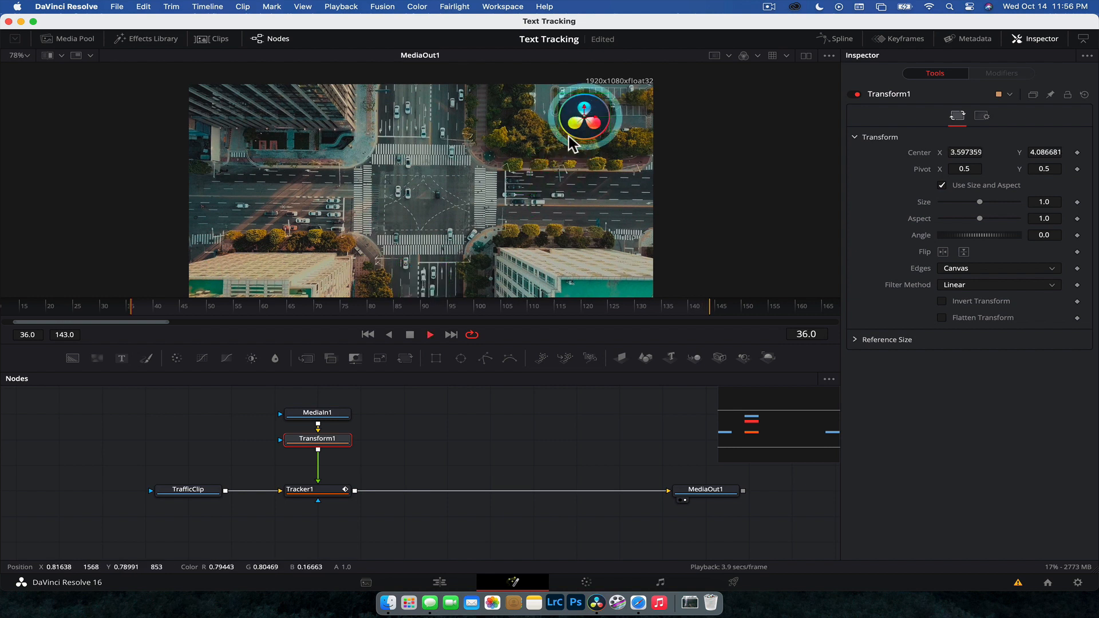
left_click(430, 334)
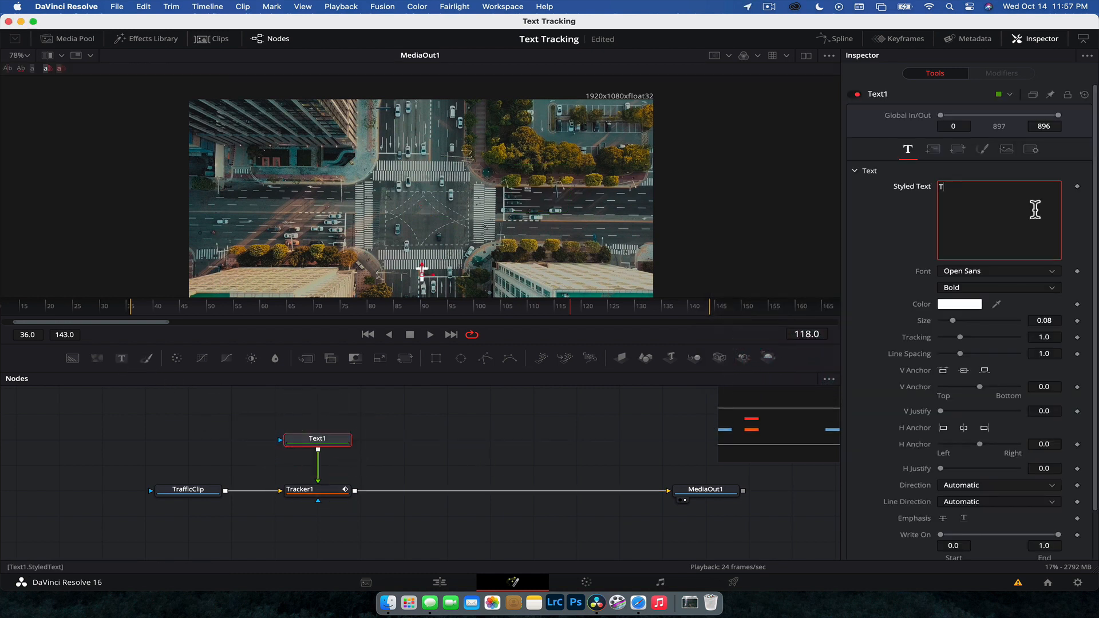
Enter TRAFFIC in the new Text1 node and play back to watch it follow the tracked car
type("TRAFFIC")
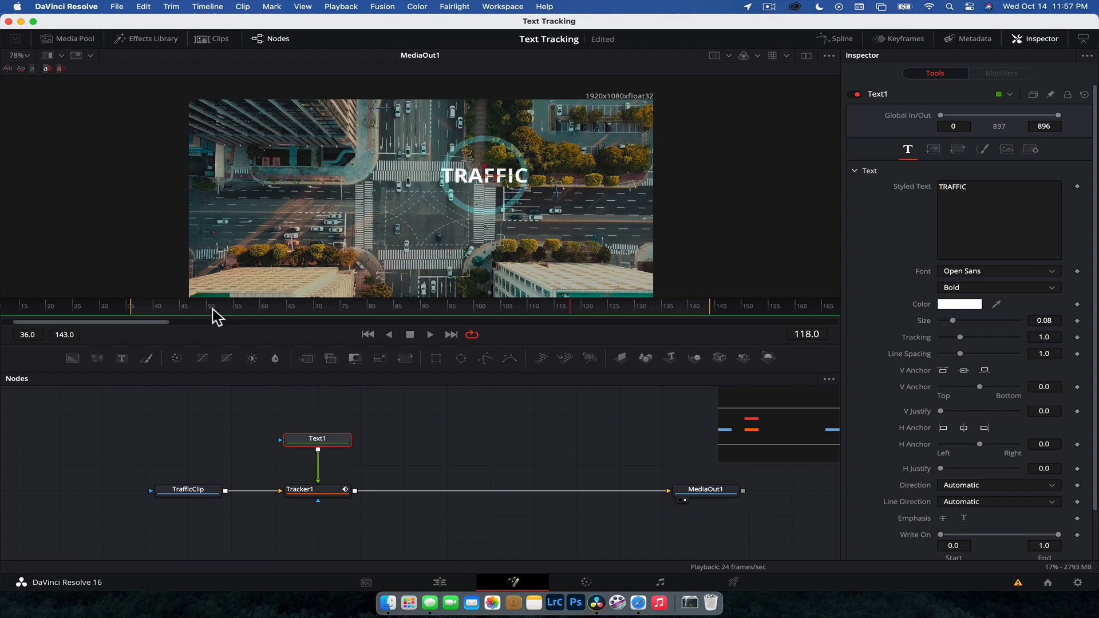
left_click(430, 334)
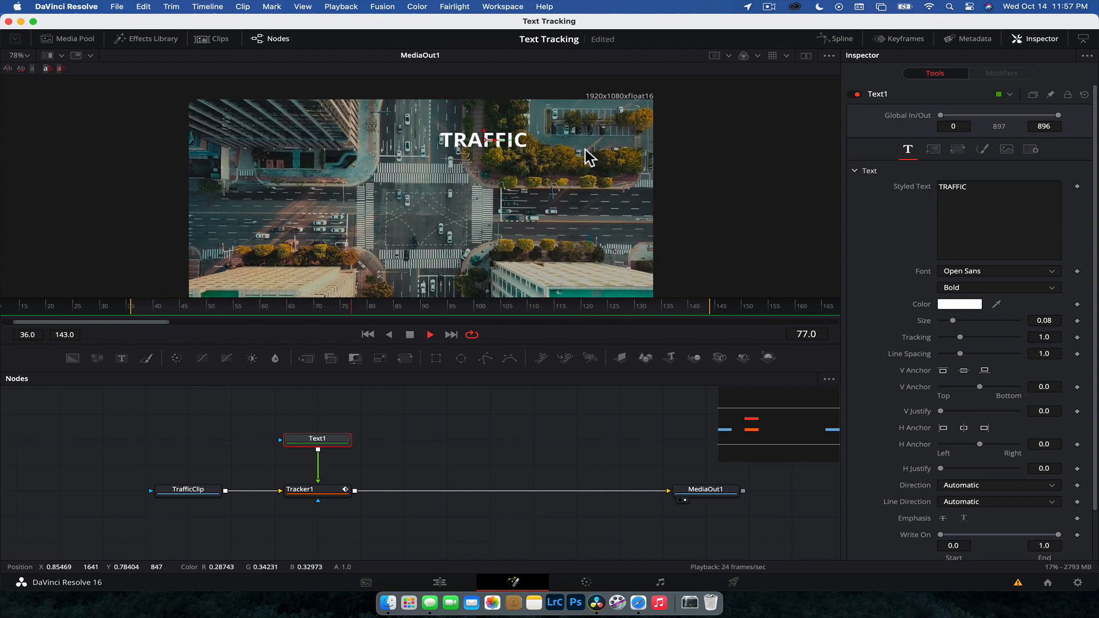